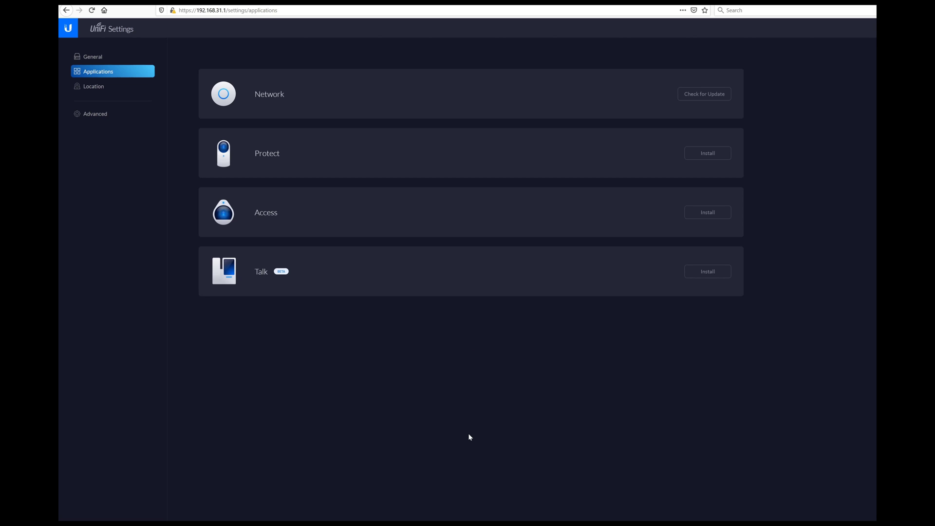
mouse_move(375, 169)
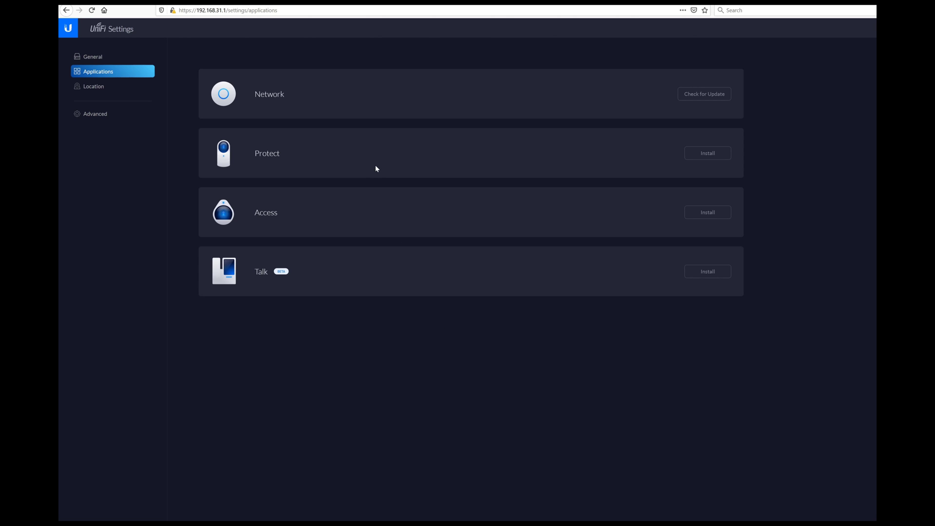
mouse_move(495, 174)
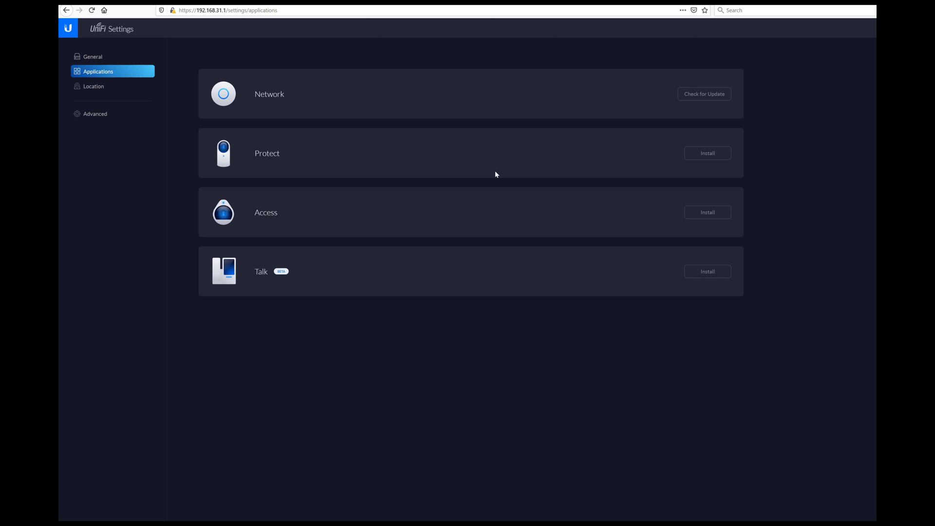
mouse_move(498, 180)
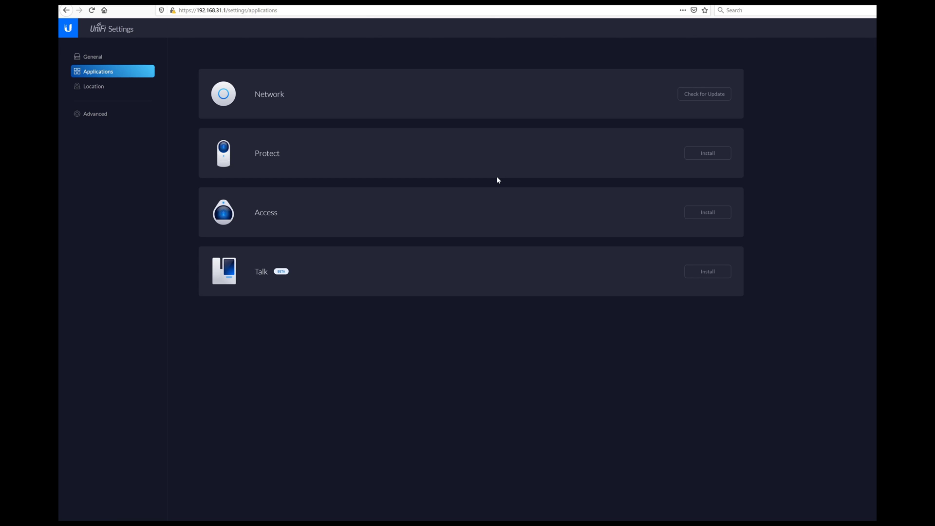
mouse_move(612, 178)
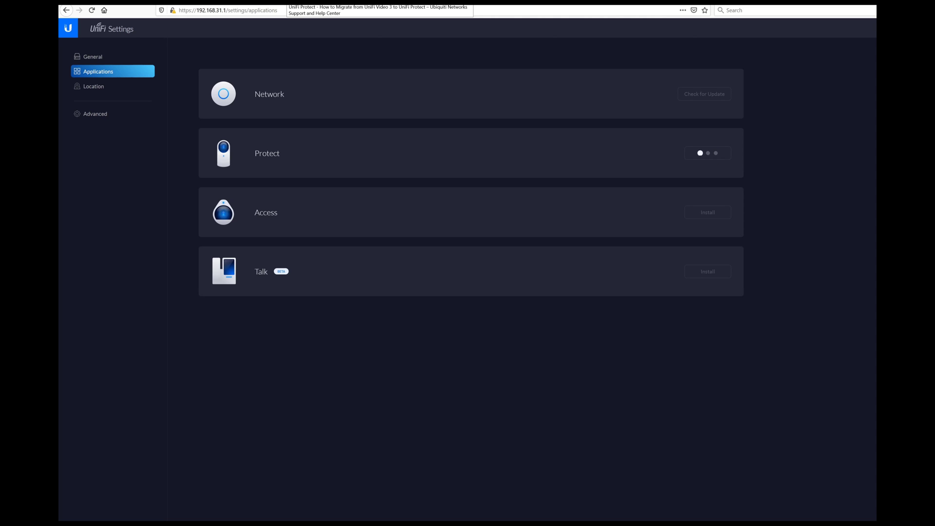
In the migration article, review the import lists and reach the UniFi Video 3 backup section
left_click(379, 10)
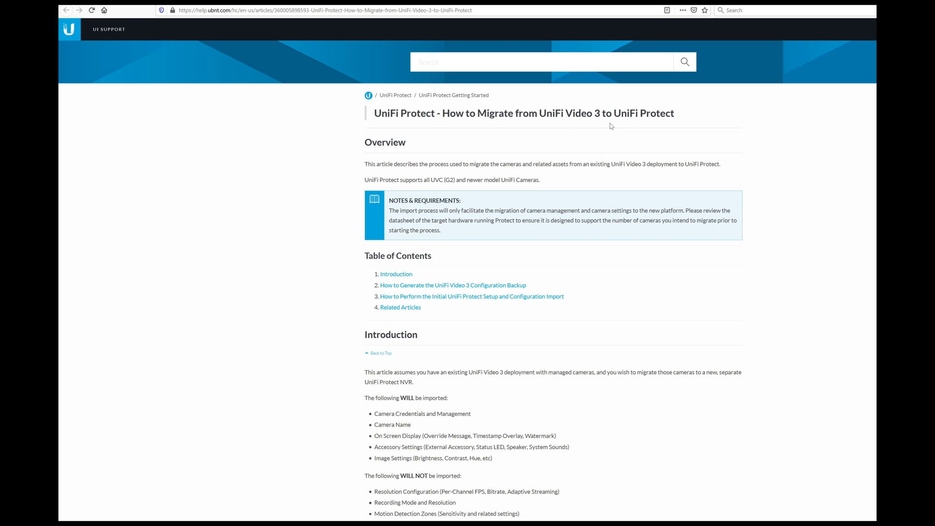
scroll("down", 3)
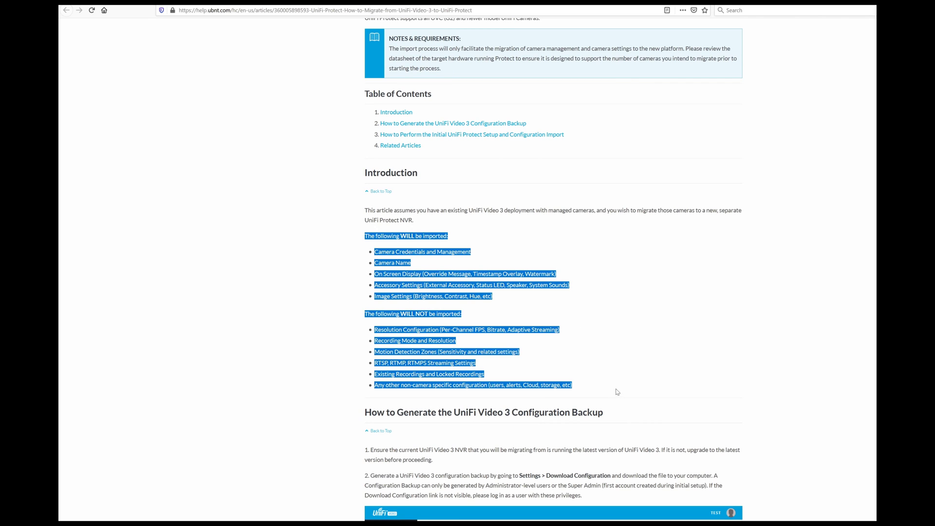
mouse_move(614, 386)
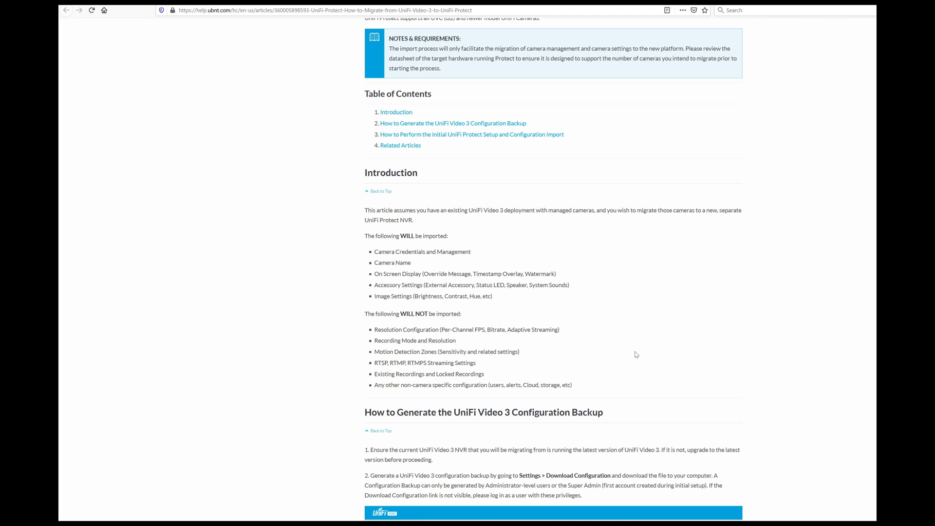
mouse_move(495, 302)
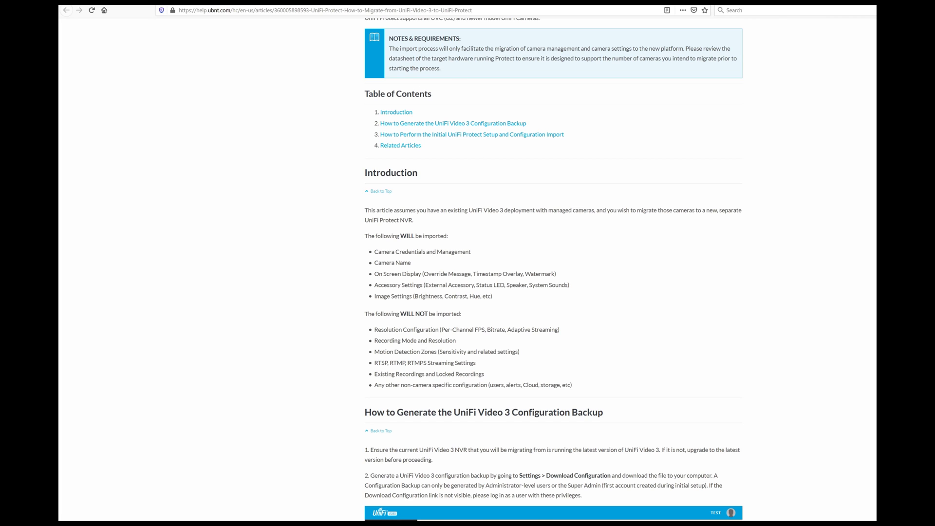
scroll("down", 3)
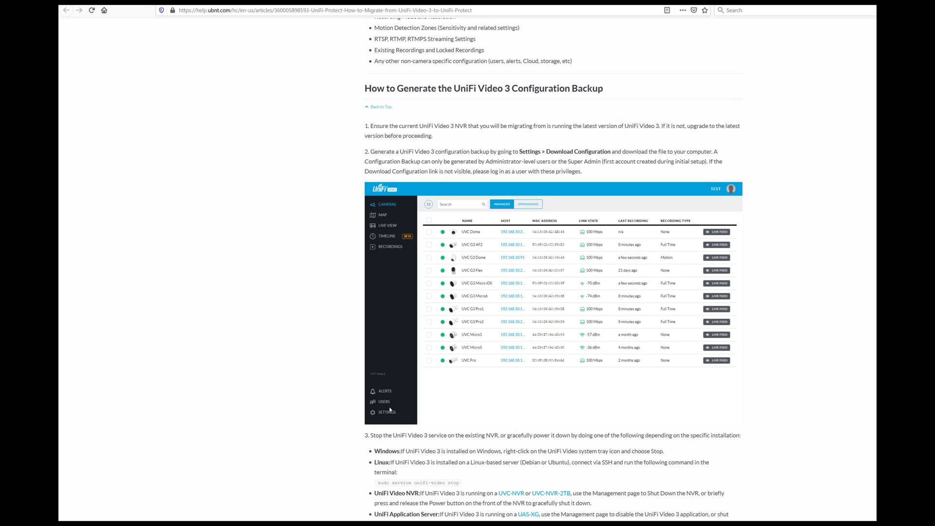
Copy 'sudo service unifi-video stop' from step 3 and switch to the PuTTY terminal
left_click(387, 412)
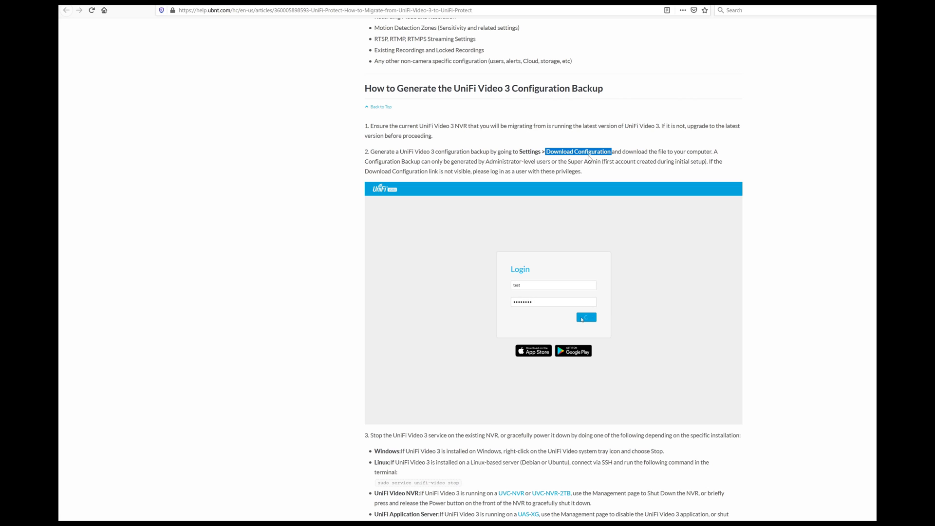
scroll("down", 3)
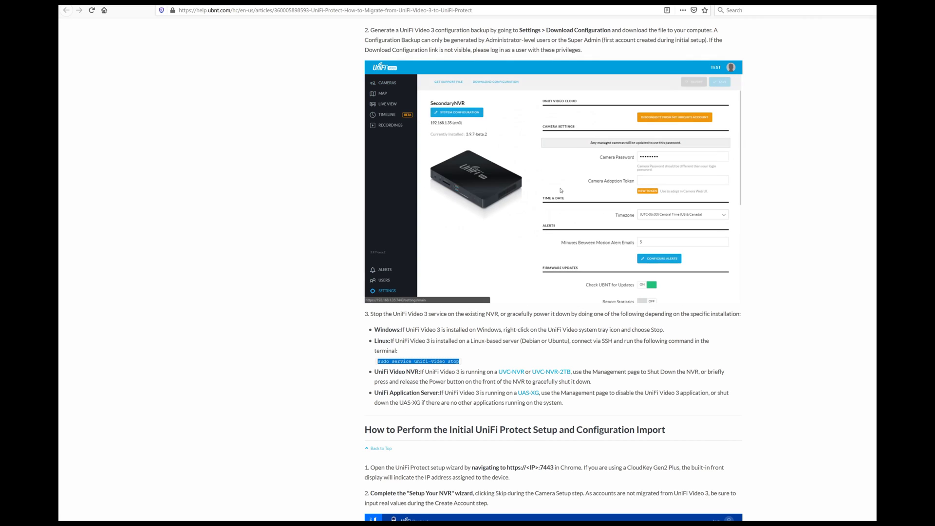
left_click(494, 82)
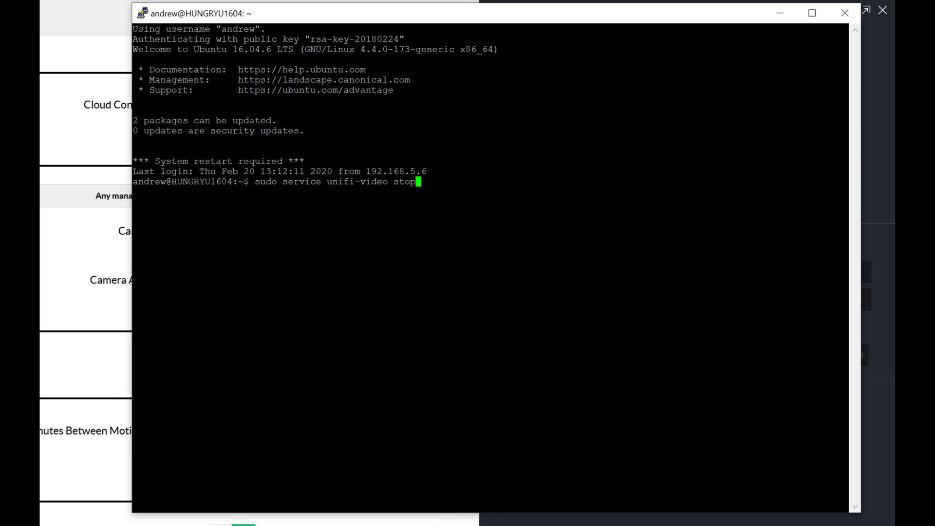
Run 'sudo service unifi-video stop' at the server prompt
key("Return")
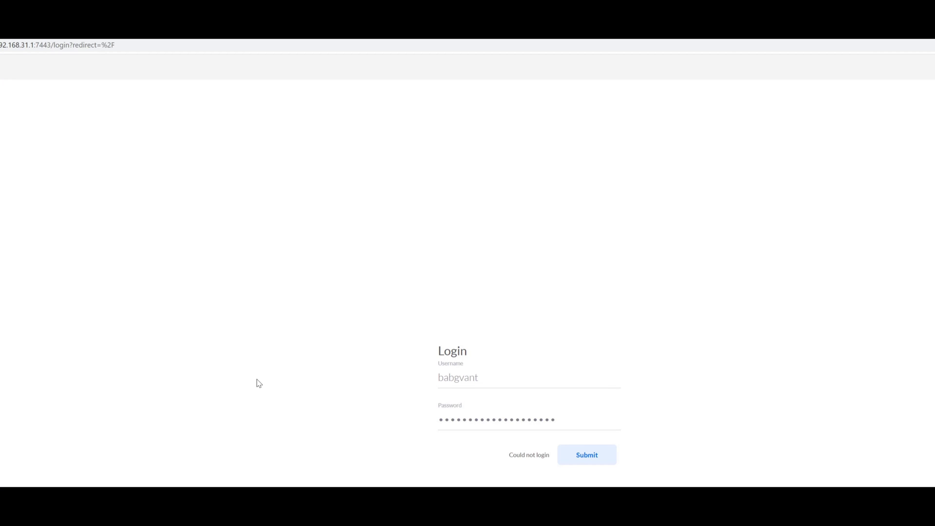
mouse_move(3, 56)
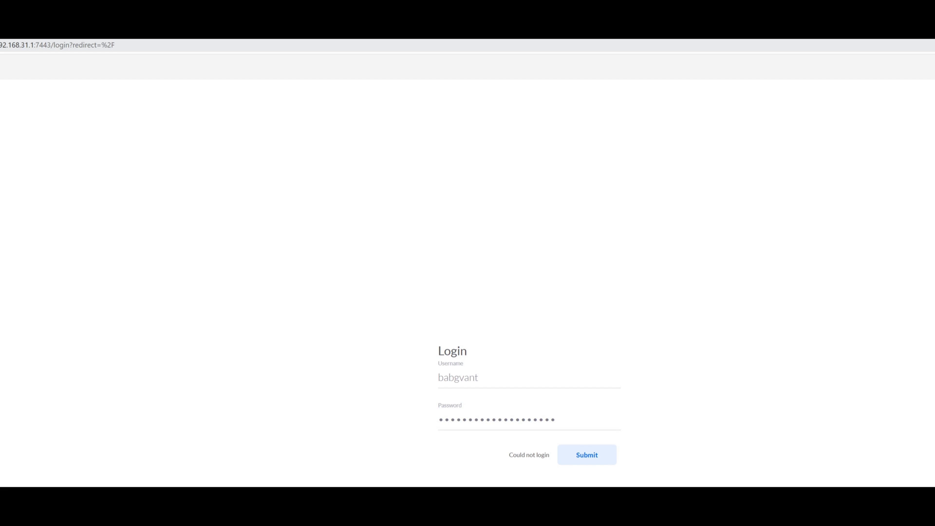
mouse_move(224, 149)
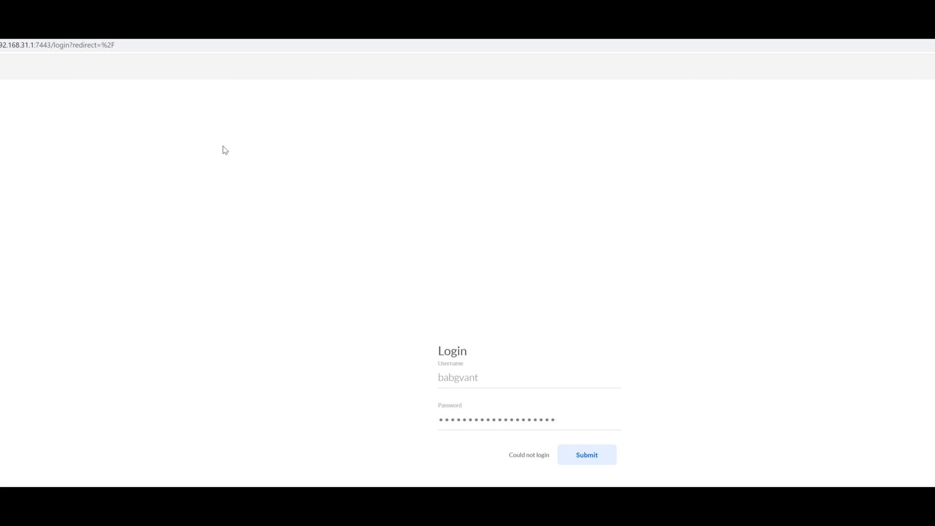
mouse_move(175, 136)
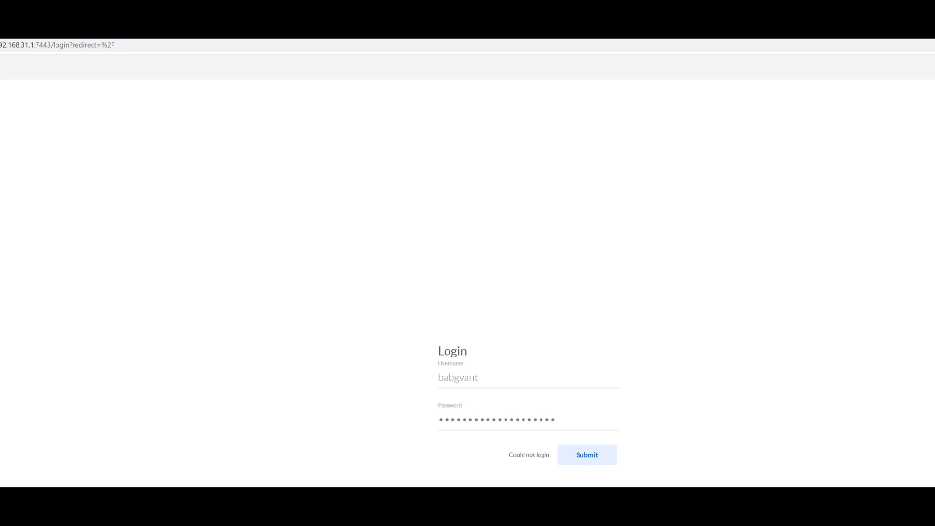
mouse_move(114, 160)
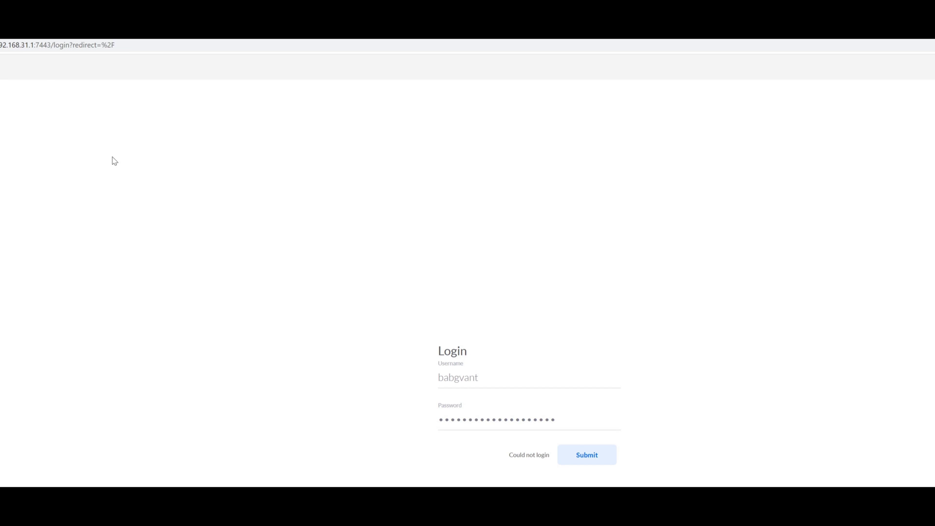
Abandon the failed local login and sign in with the Ubiquiti cloud account
left_click(586, 455)
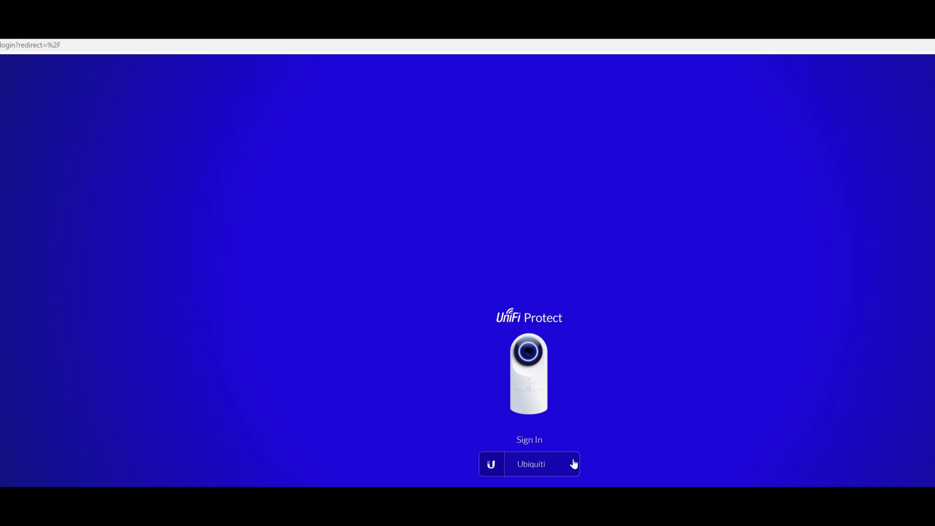
left_click(529, 464)
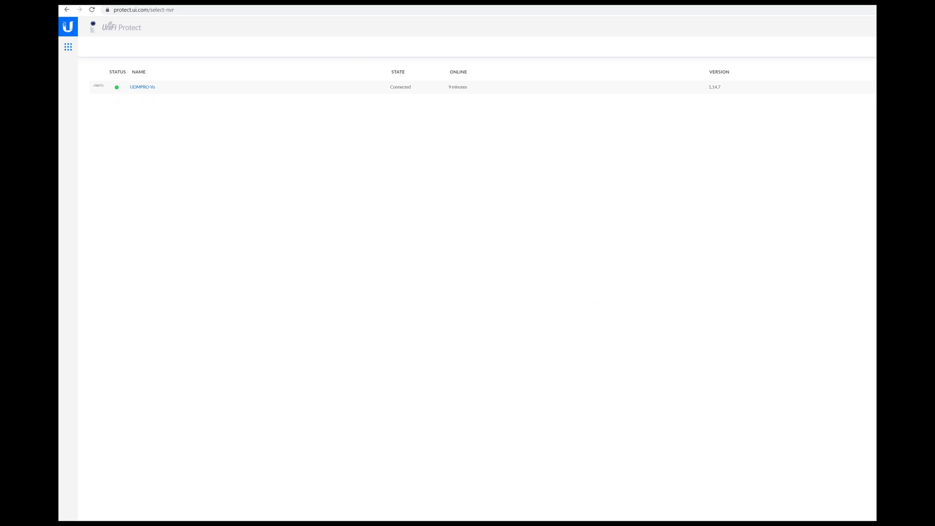
Open the UDMPRO-Yo console and go to its settings page
left_click(143, 86)
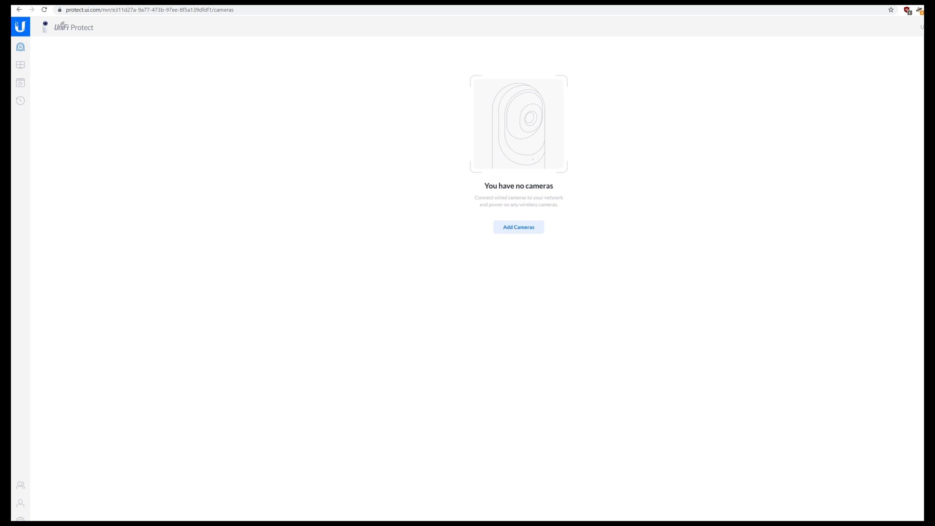
mouse_move(452, 504)
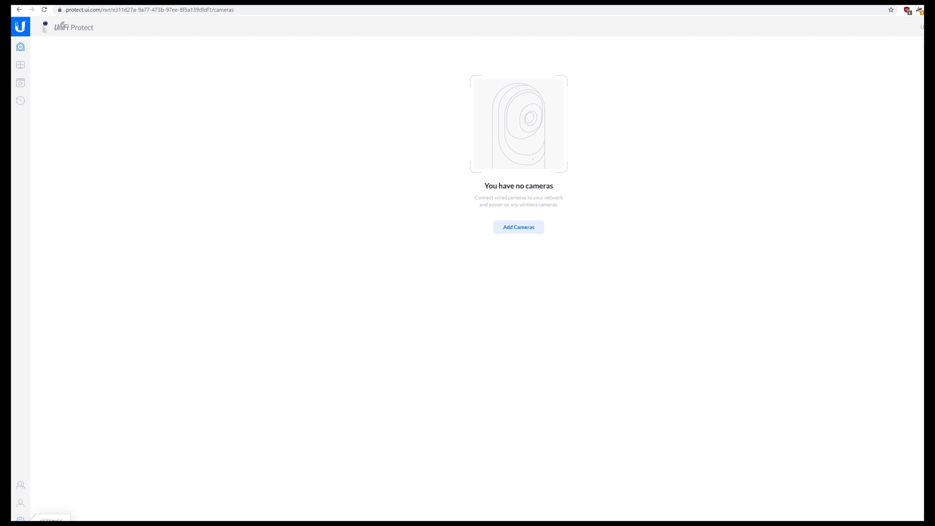
left_click(20, 520)
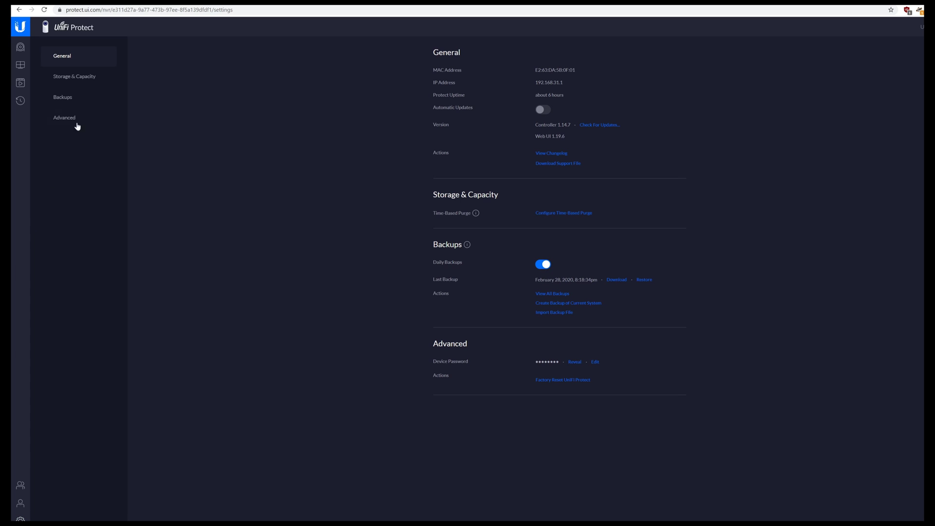
Import backup_2020-02-28.zip under Backups, which ends in an import error
left_click(62, 96)
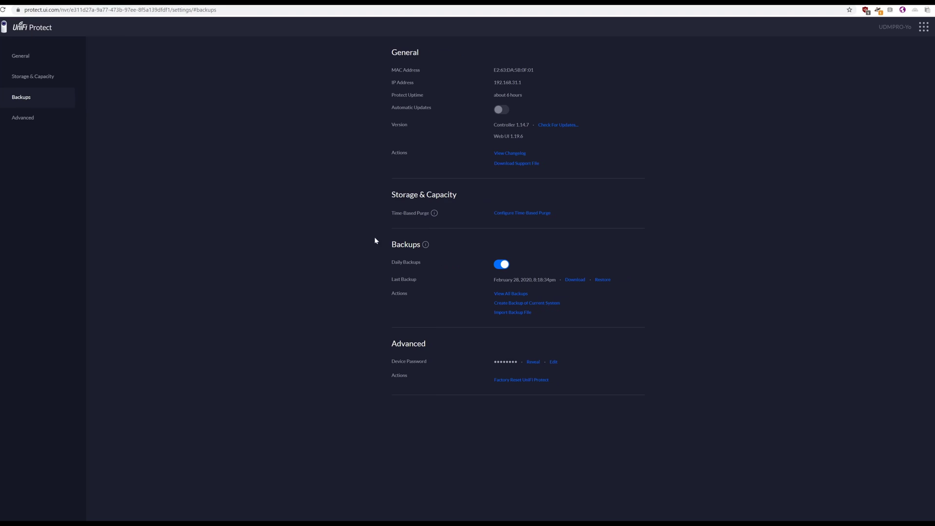
left_click(512, 312)
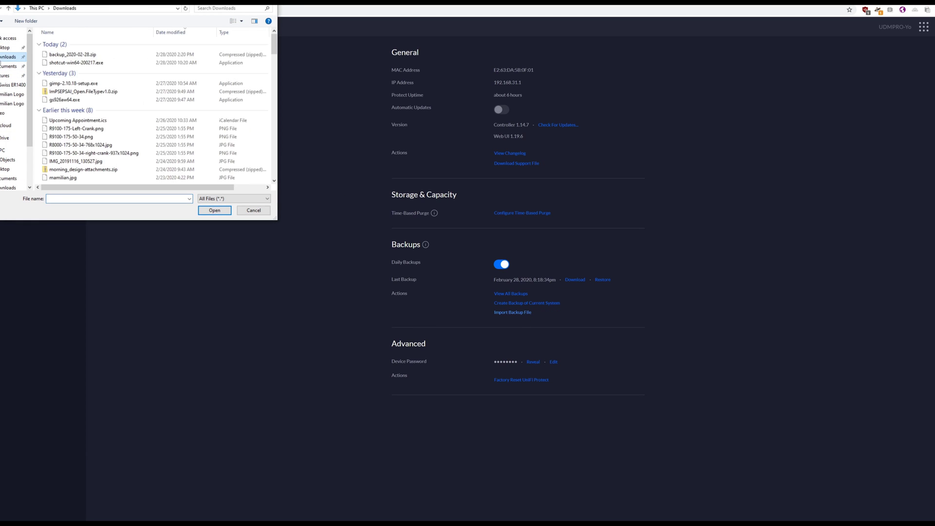
left_click(214, 210)
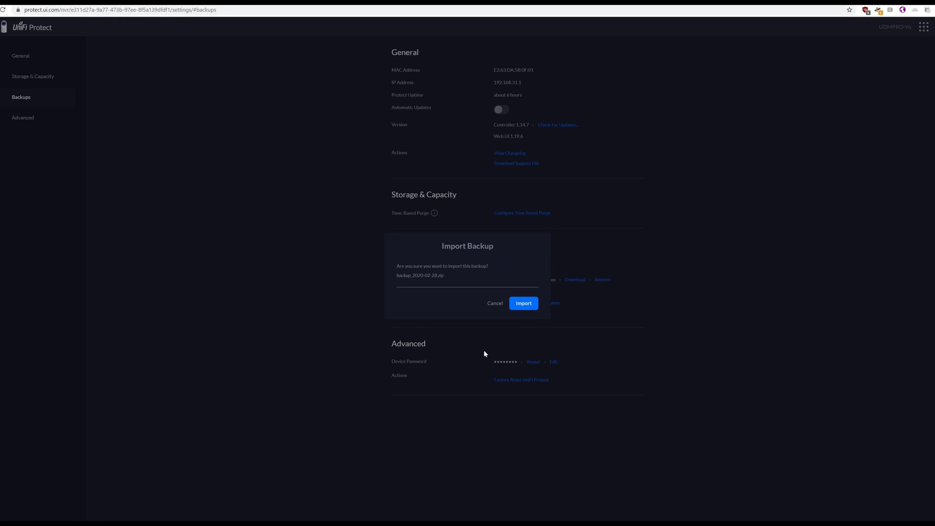
left_click(524, 303)
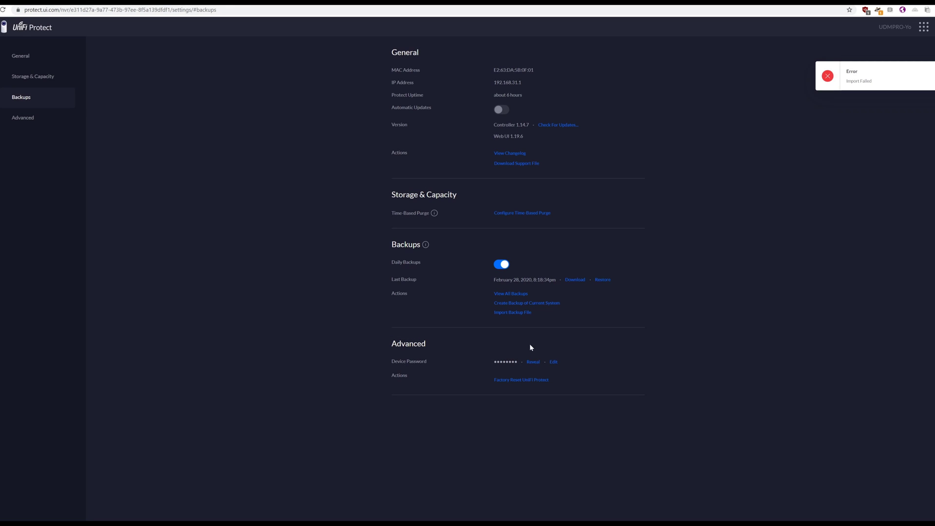
mouse_move(616, 392)
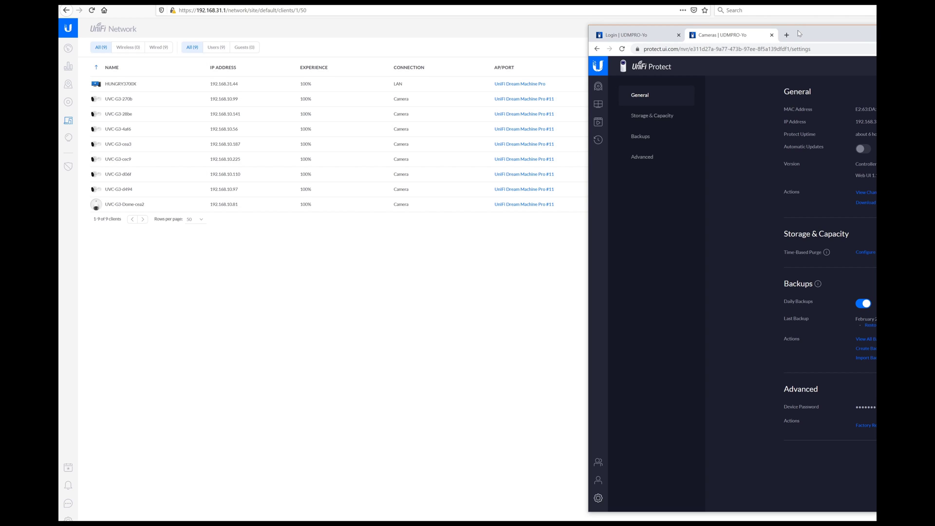
mouse_move(226, 183)
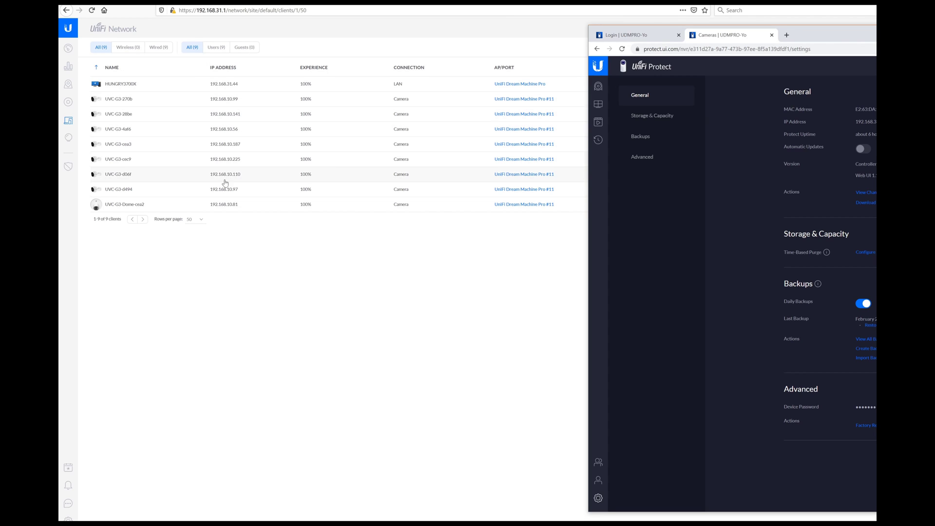
mouse_move(229, 216)
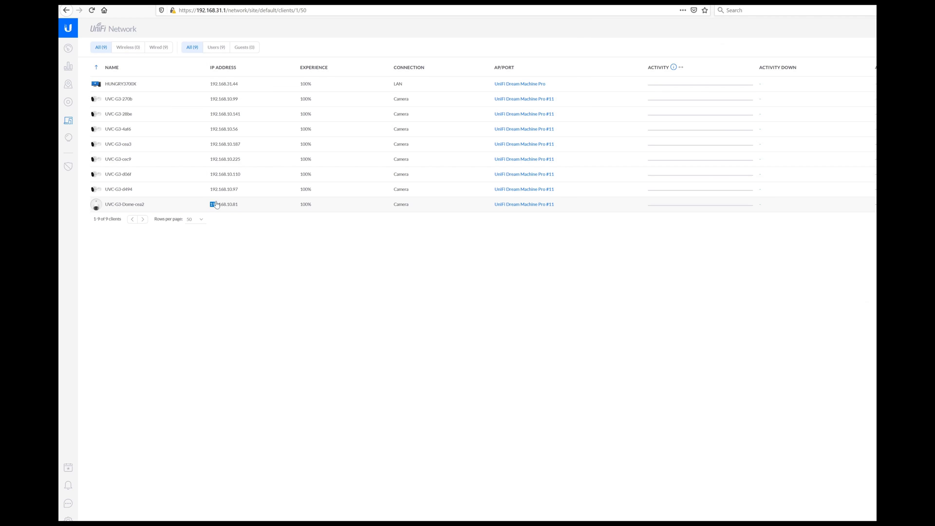
Copy the dome camera's IP 192.168.10.81 from Clients and open a new Chrome tab
left_click(224, 204)
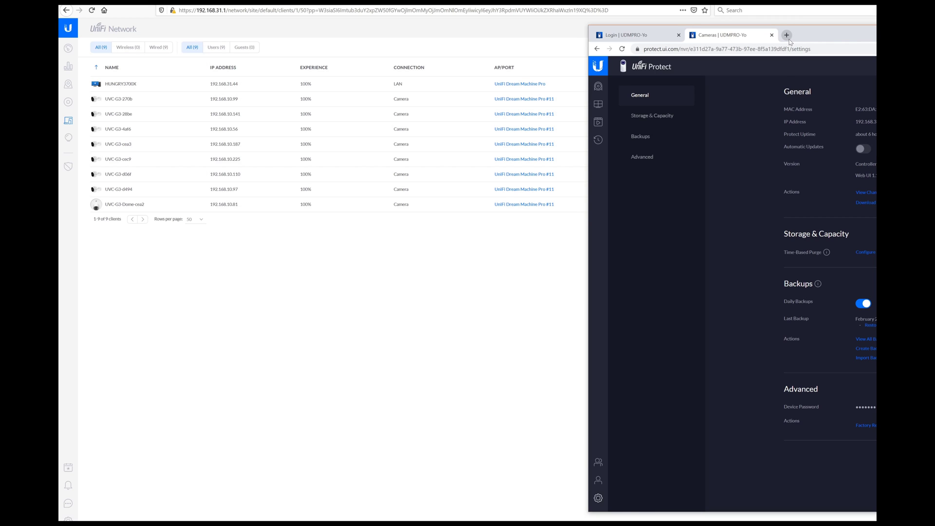
left_click(786, 35)
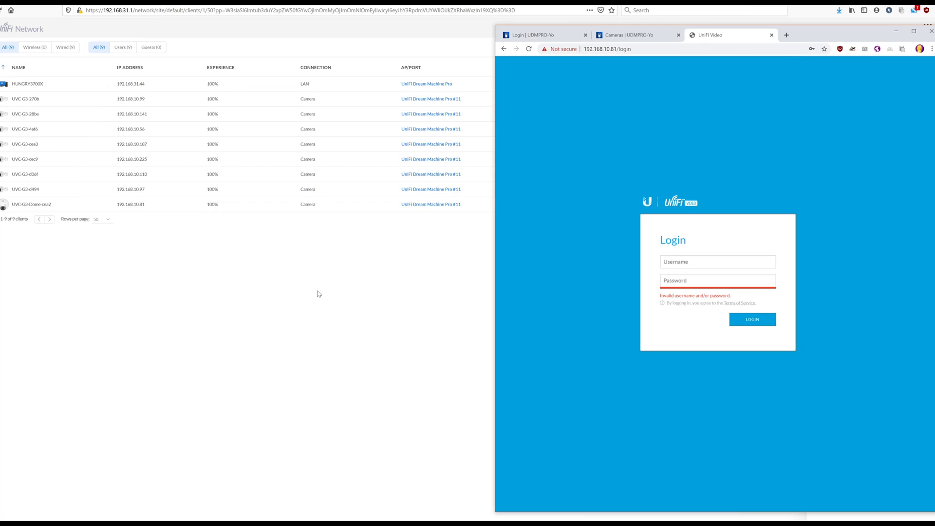
Log in to the camera and reset it to defaults under System Maintenance
type("ubnt")
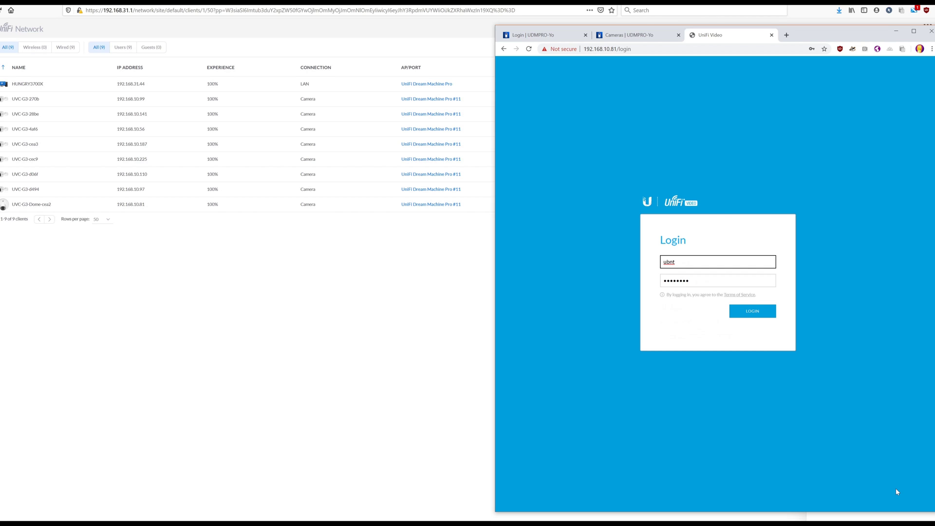
left_click(752, 311)
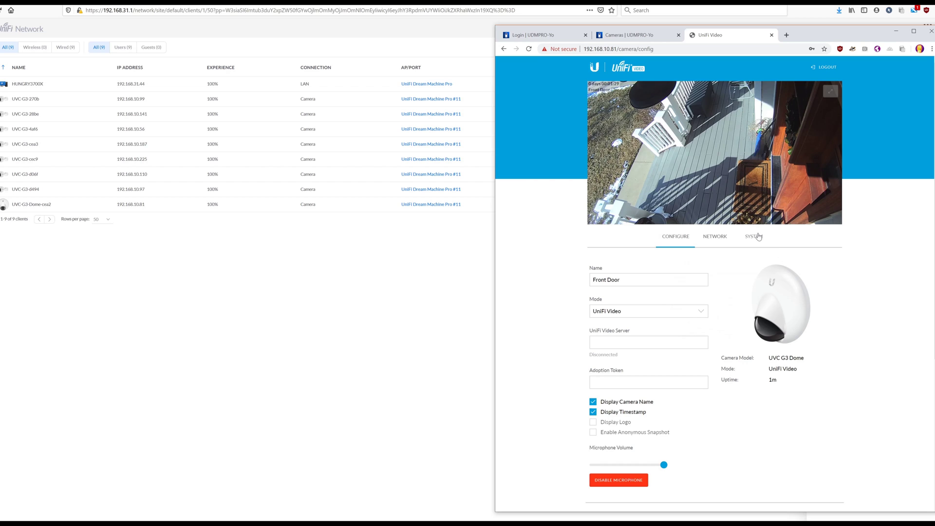
left_click(754, 236)
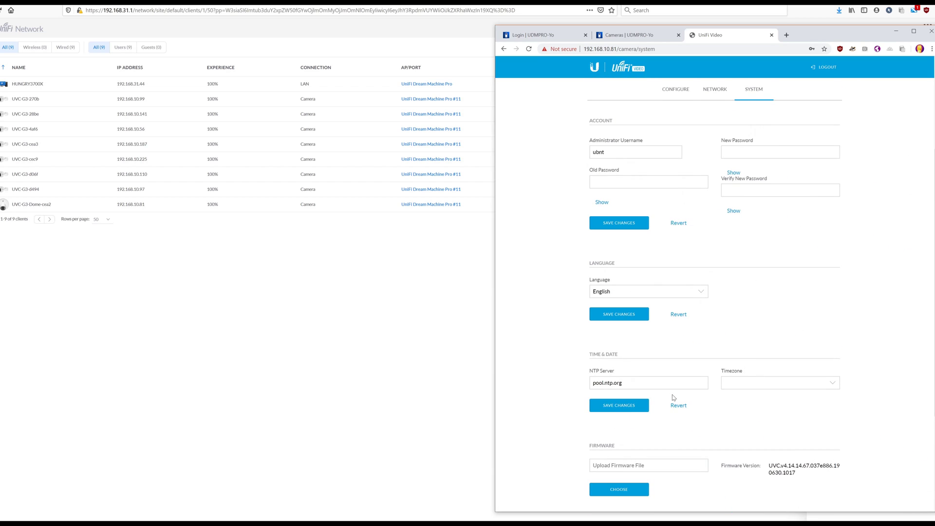
scroll("down", 3)
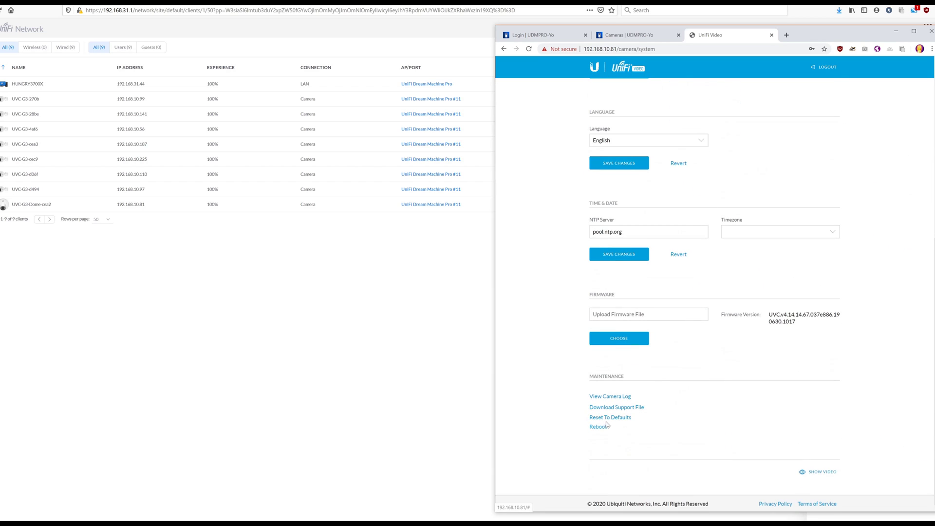
left_click(609, 417)
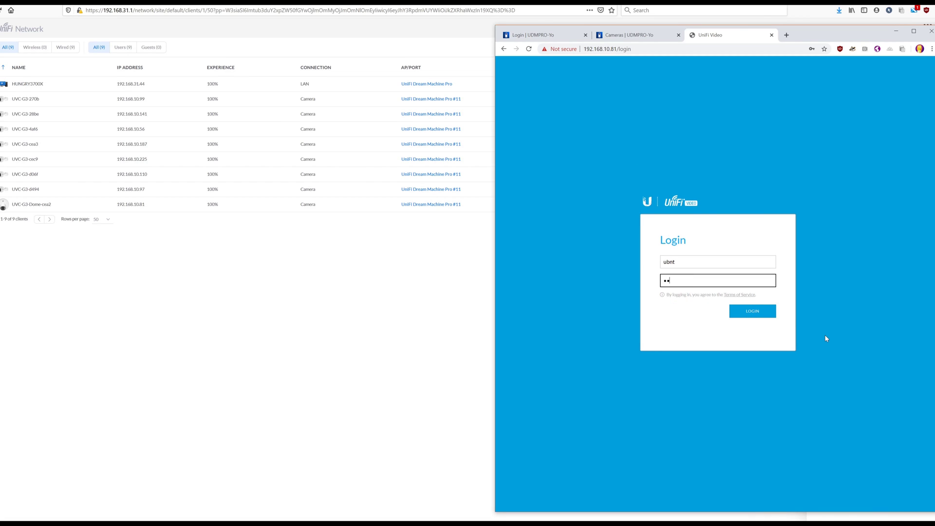
Log back in with the default credentials and dismiss Chrome's password warning
type("••")
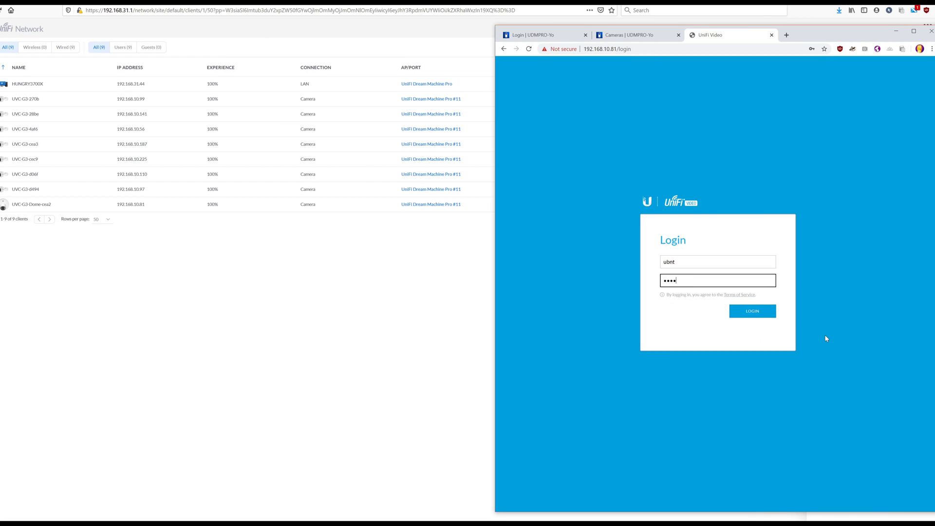
left_click(752, 311)
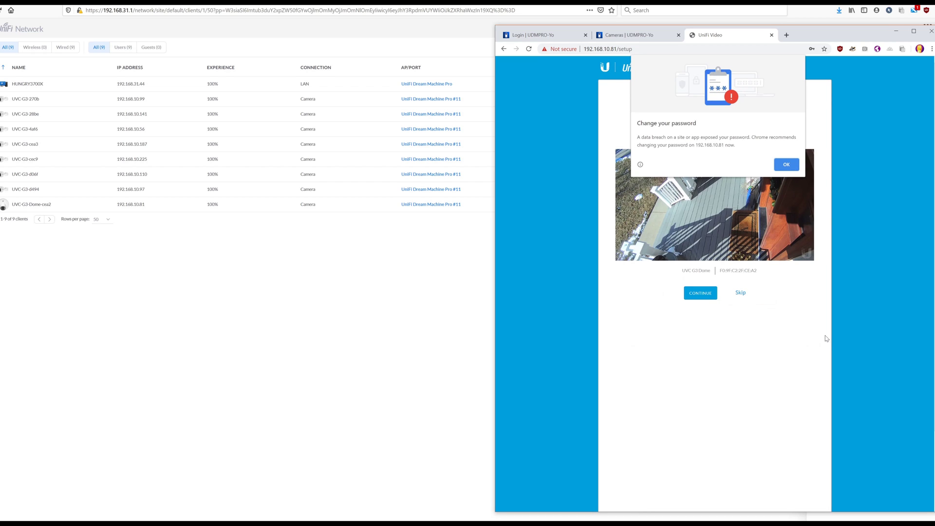
left_click(786, 164)
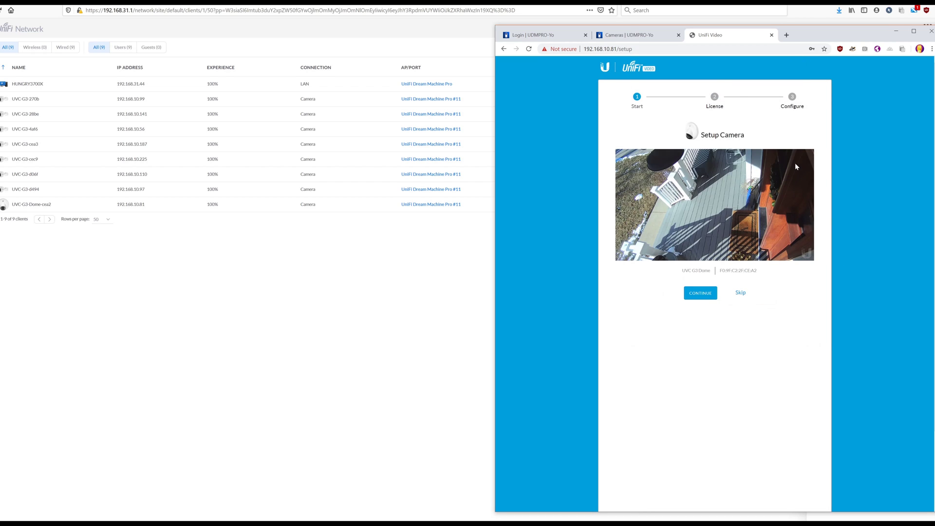
Add the discovered G3 Dome camera through Add Cameras in Protect
left_click(632, 35)
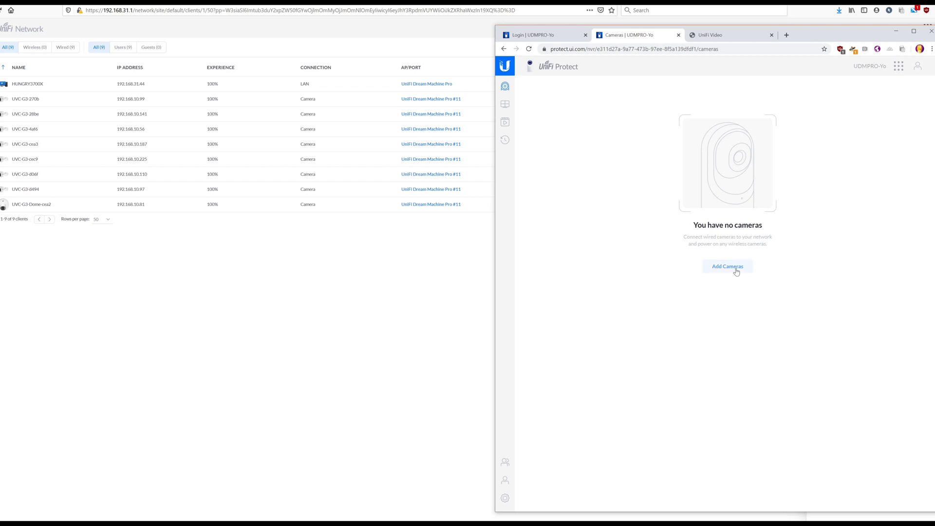
left_click(728, 266)
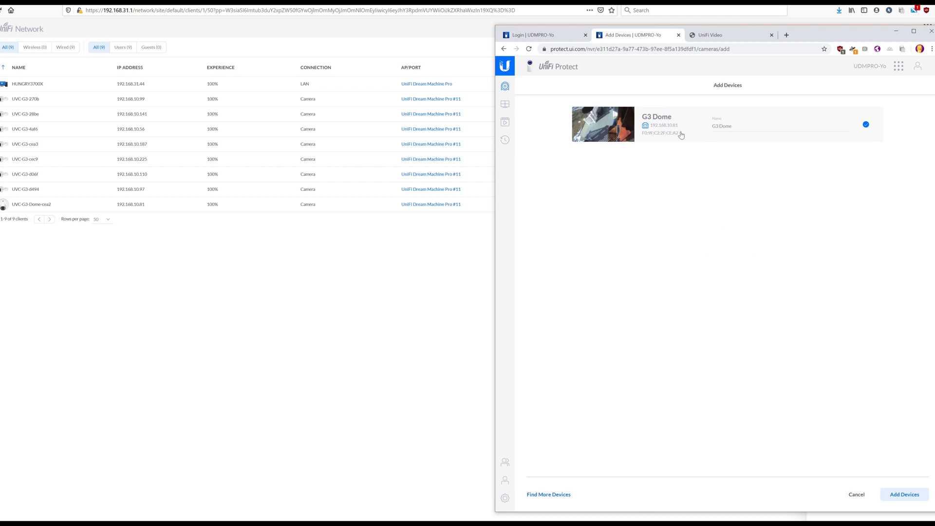
mouse_move(885, 468)
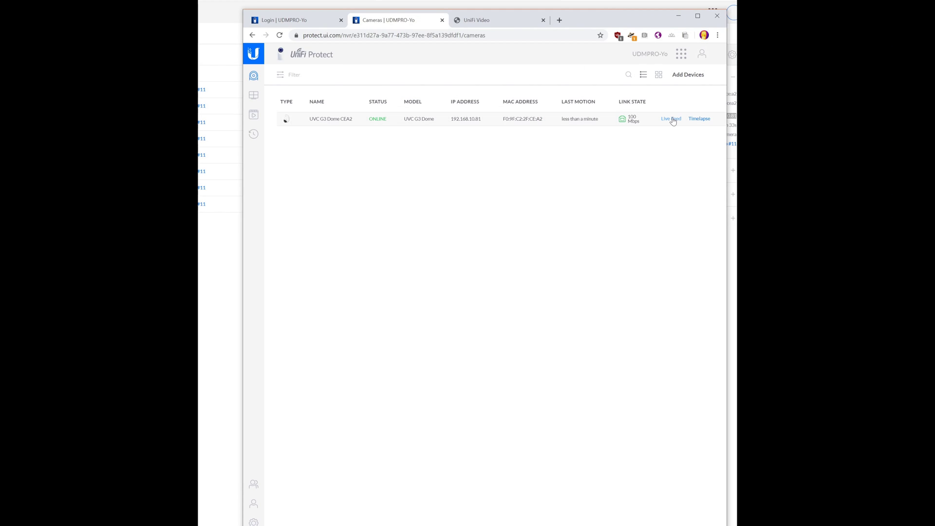
left_click(670, 119)
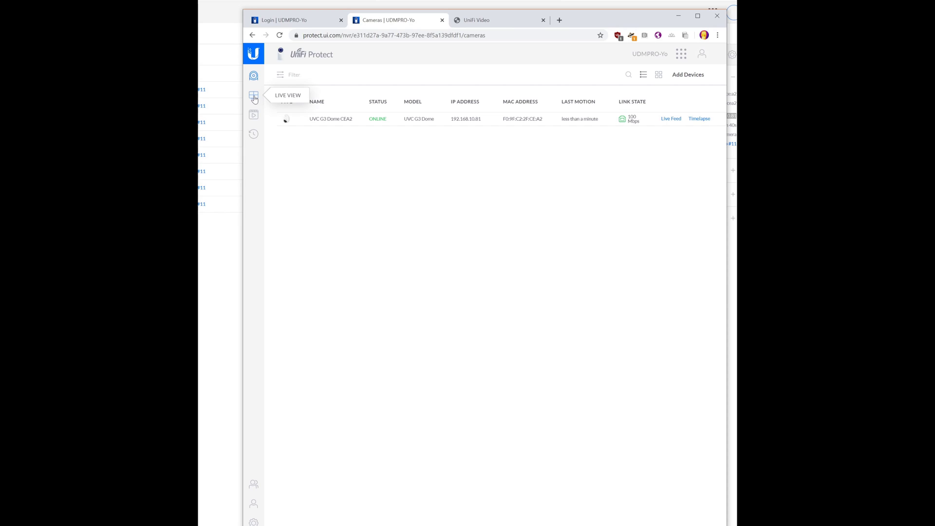
Create a new live view with the 9 Cameras layout
left_click(254, 95)
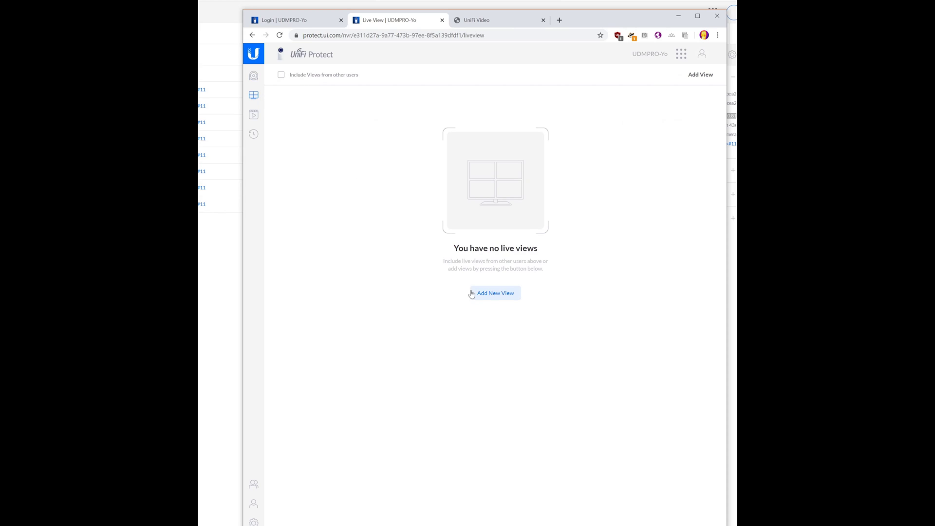
left_click(494, 292)
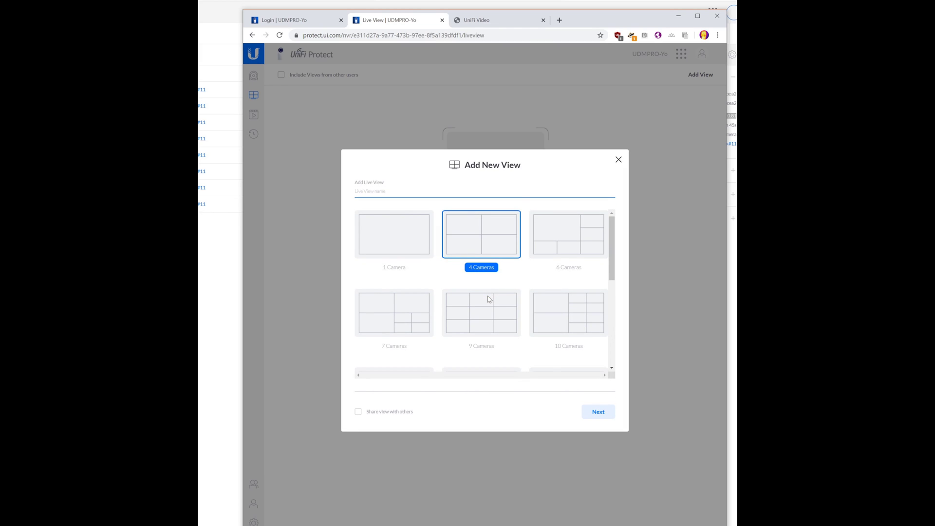
left_click(482, 312)
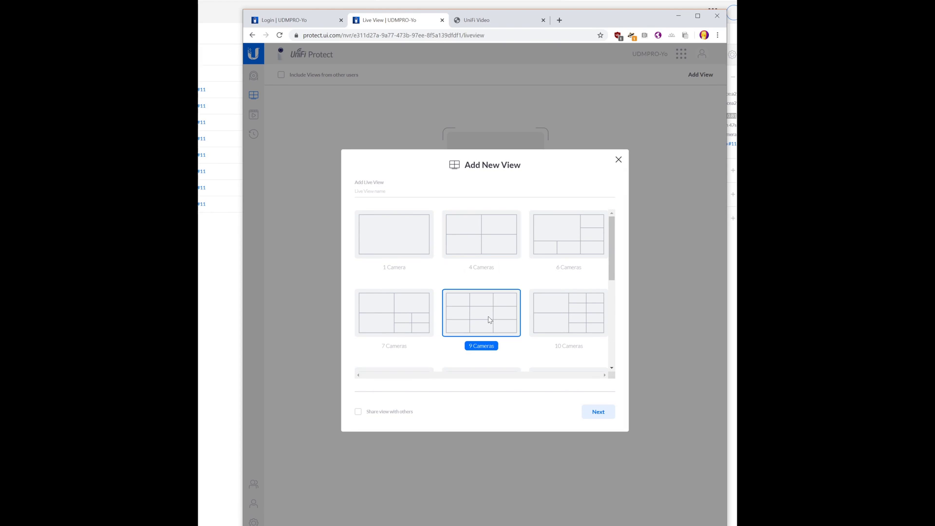
left_click(598, 412)
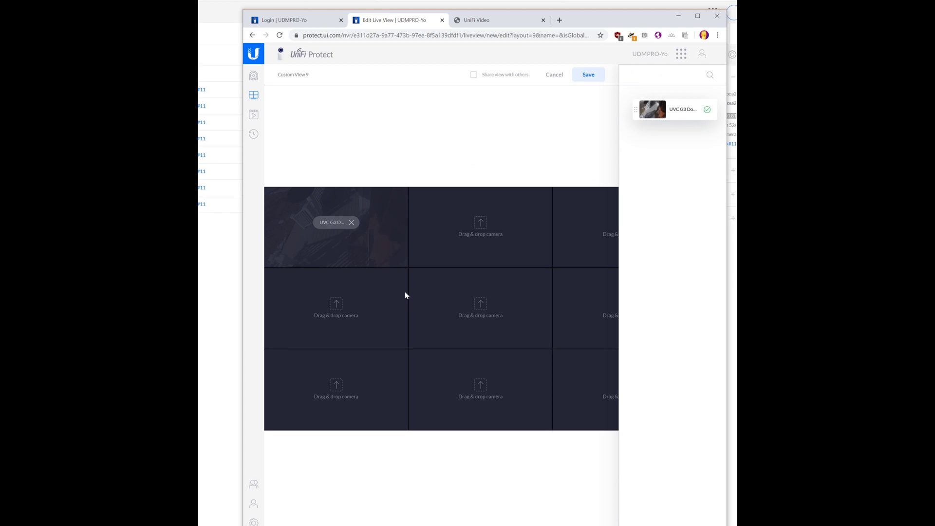
Save the nine-camera live view and open the UVC G3 Dome CEA2 camera's details
left_click(587, 75)
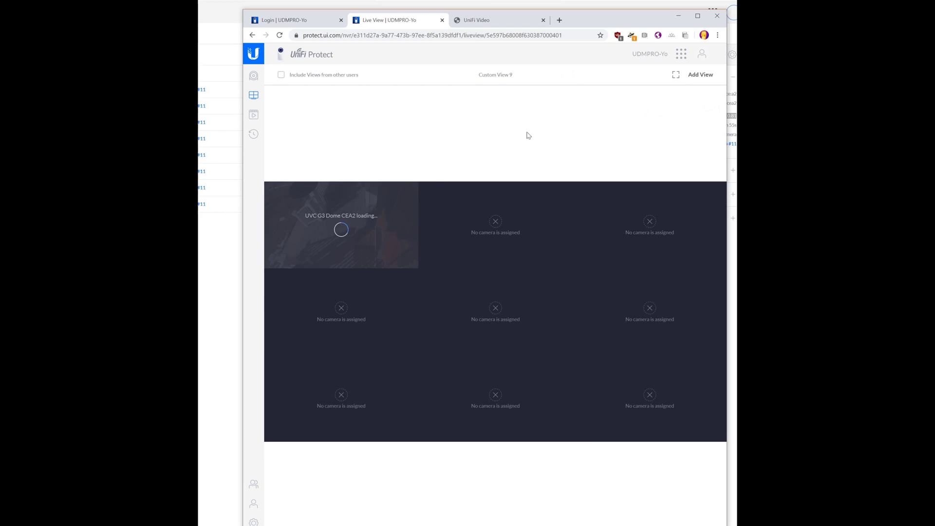
mouse_move(253, 75)
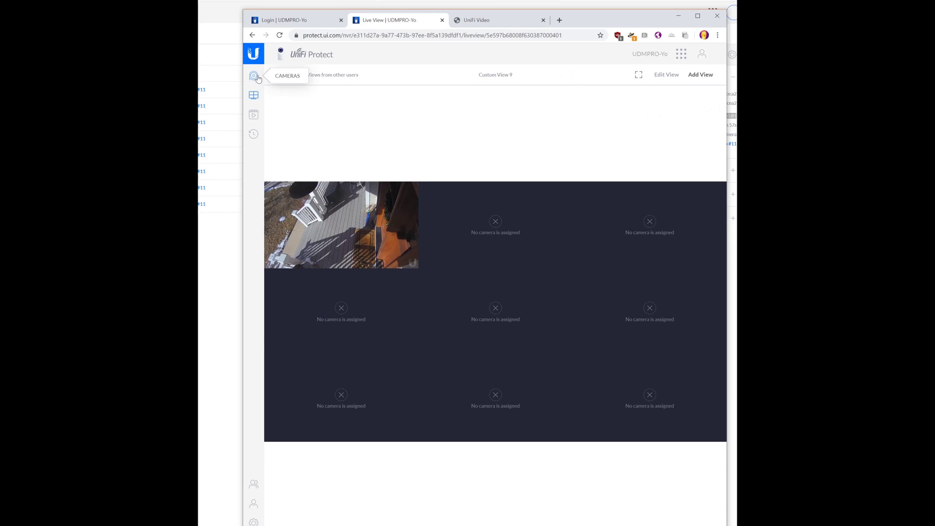
left_click(254, 75)
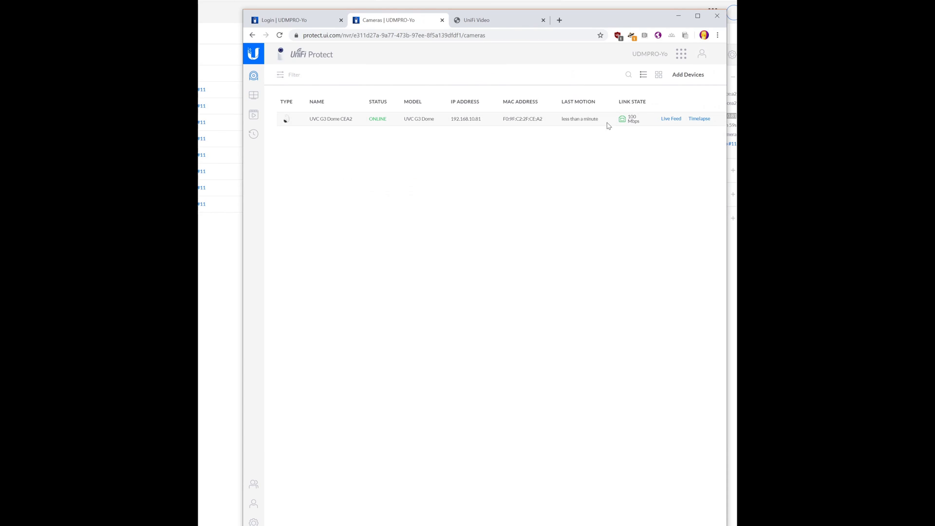
left_click(332, 119)
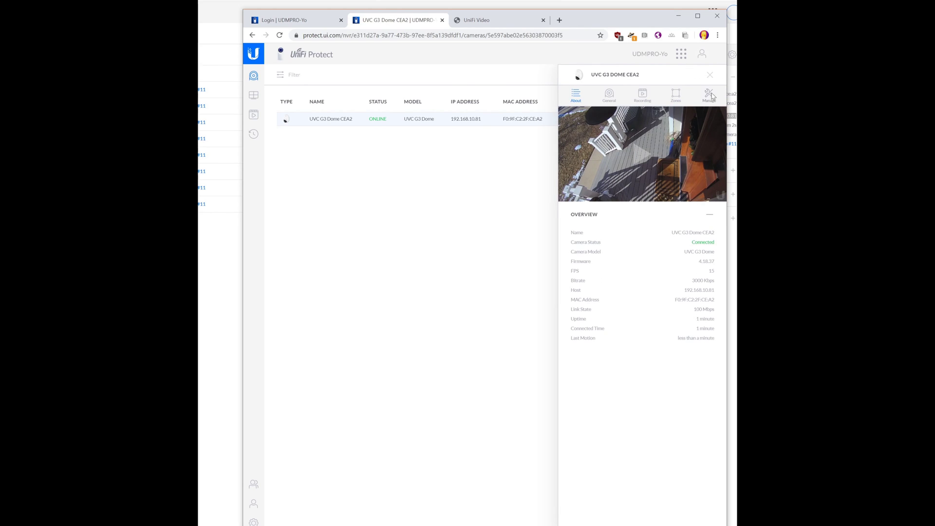
Rename the dome camera to 'Front Door G3 Dome' in its General settings
left_click(710, 94)
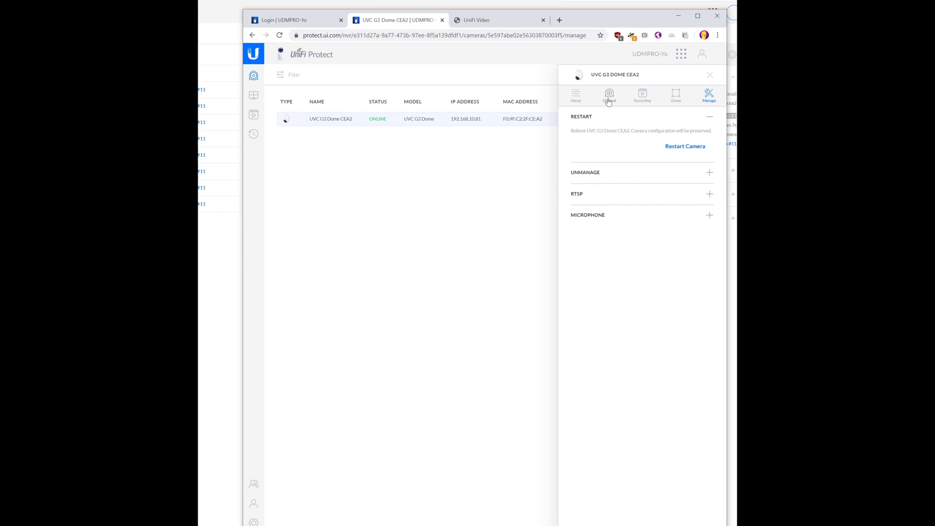
left_click(609, 95)
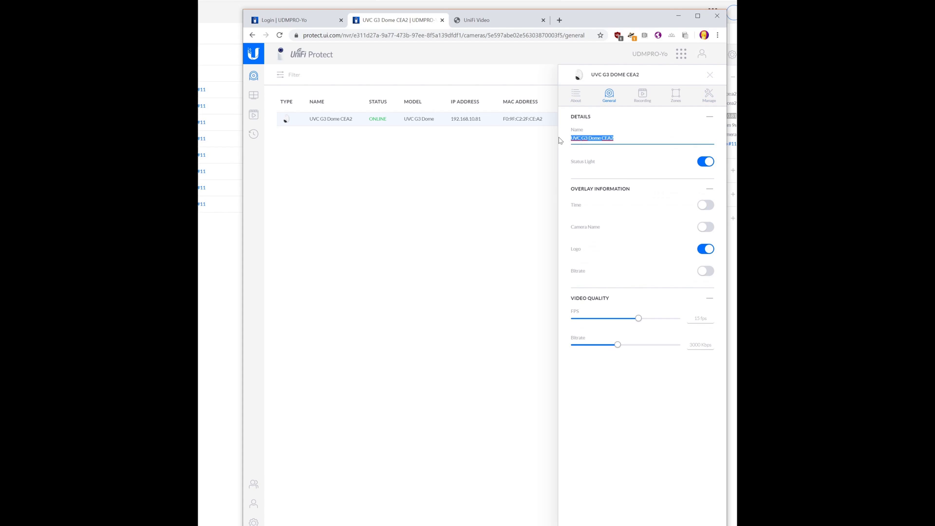
type("Front Door")
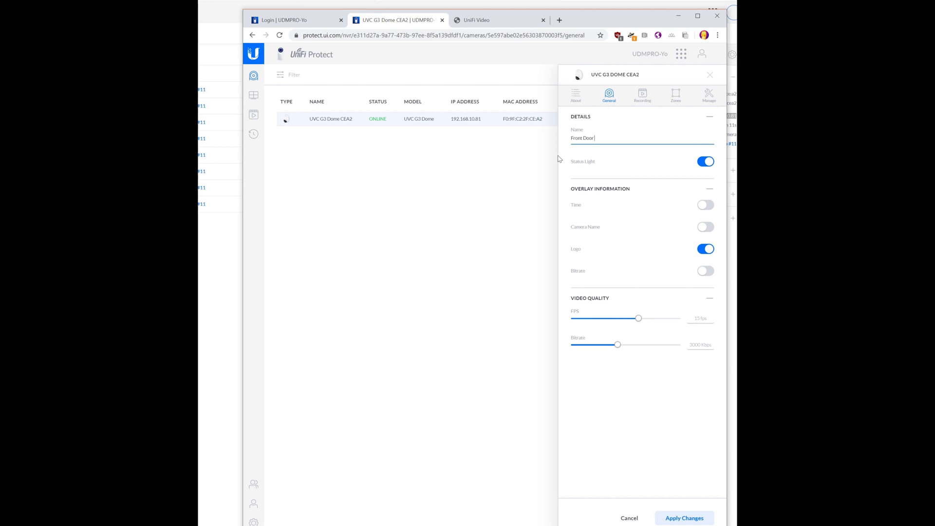
type("G3 Dome")
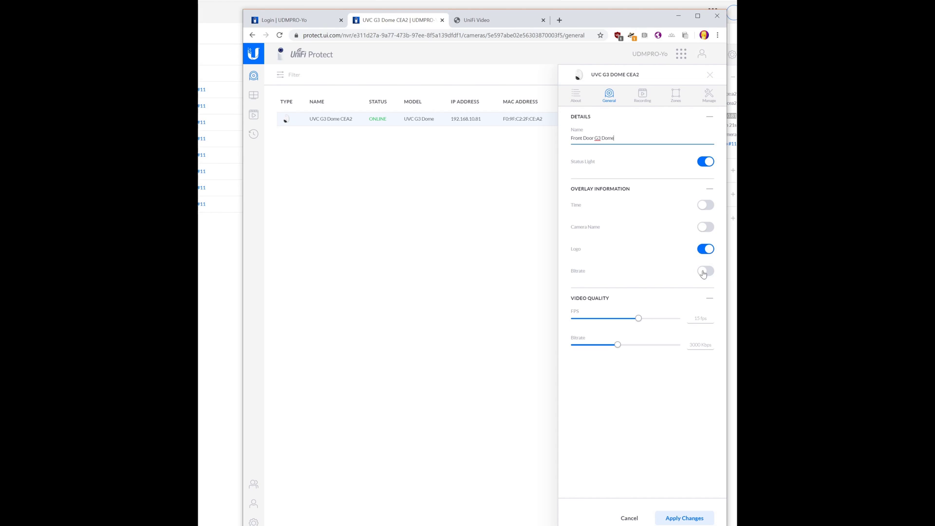
Turn off the logo overlay and status light, and apply the changes
left_click(706, 248)
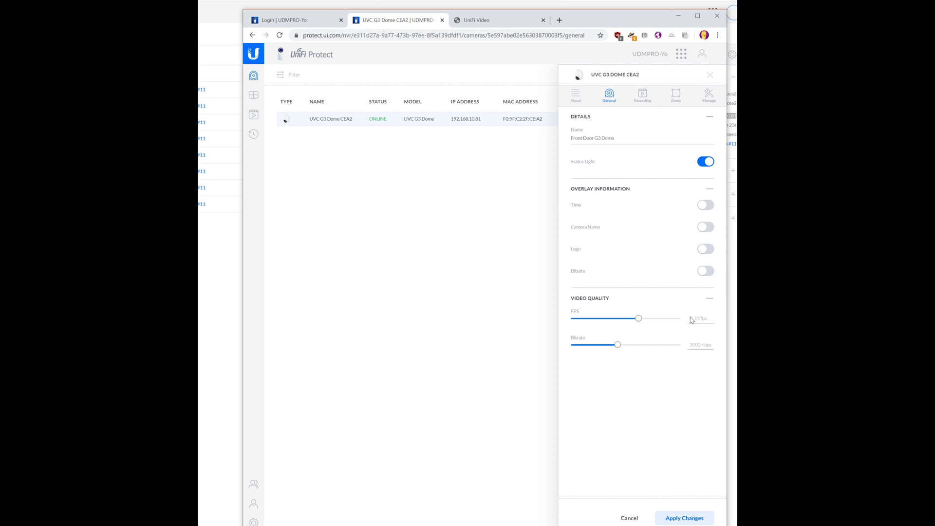
mouse_move(692, 321)
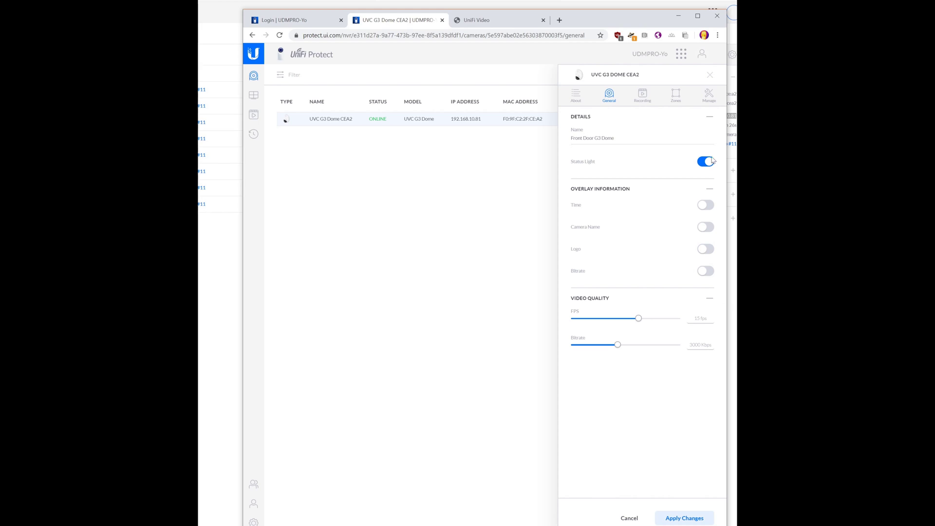
left_click(706, 161)
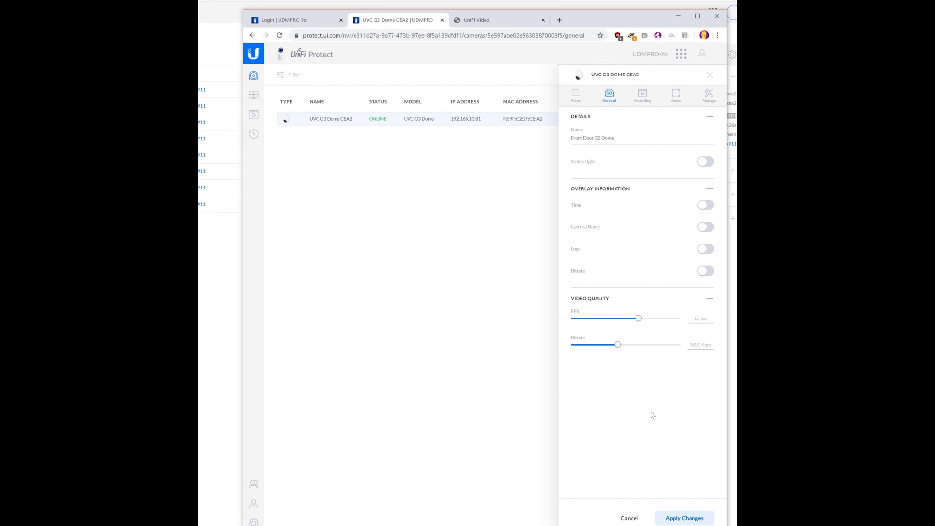
left_click(684, 518)
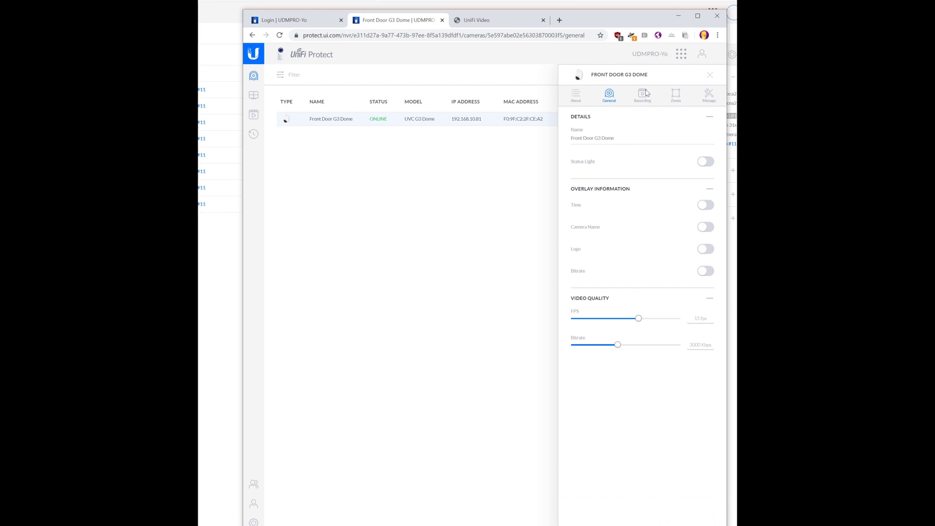
Record on Motion Events, keeping 5 s before and 10 s after motion, and apply
left_click(643, 94)
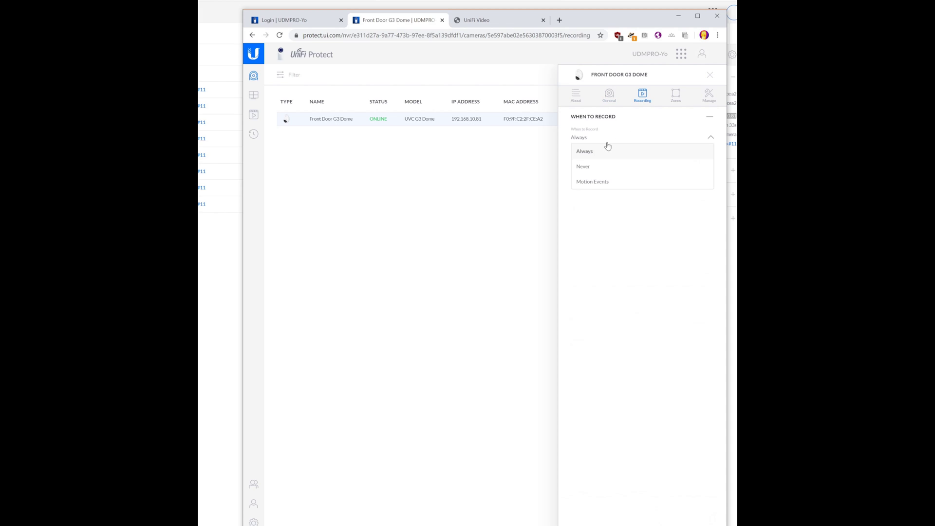
left_click(592, 182)
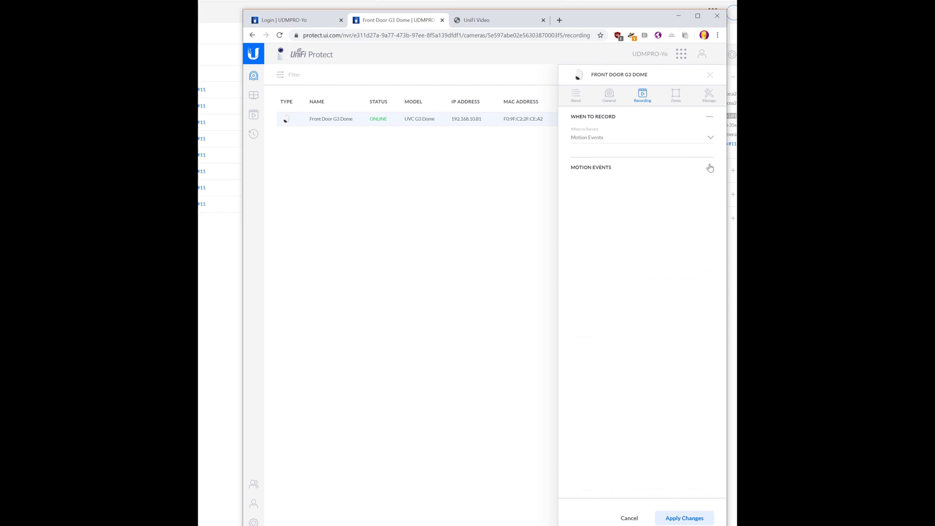
left_click(710, 167)
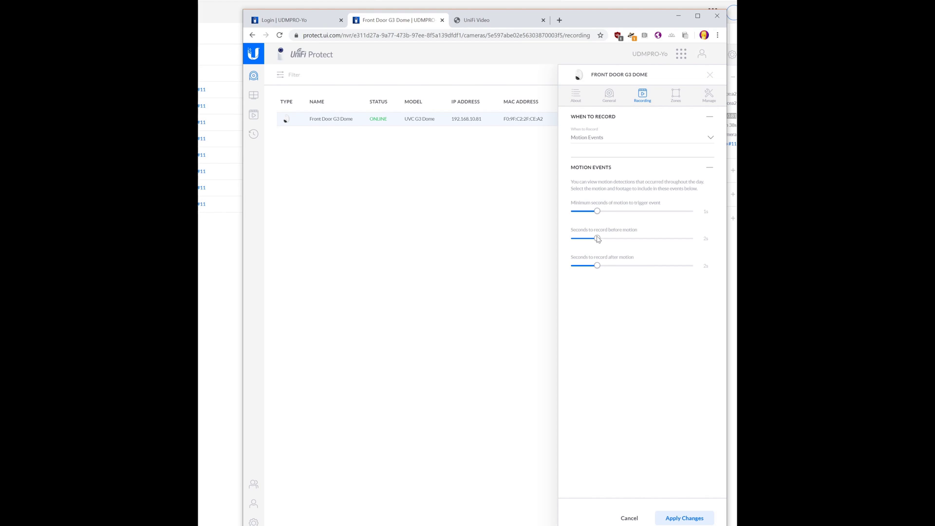
left_click_drag(598, 238, 586, 238)
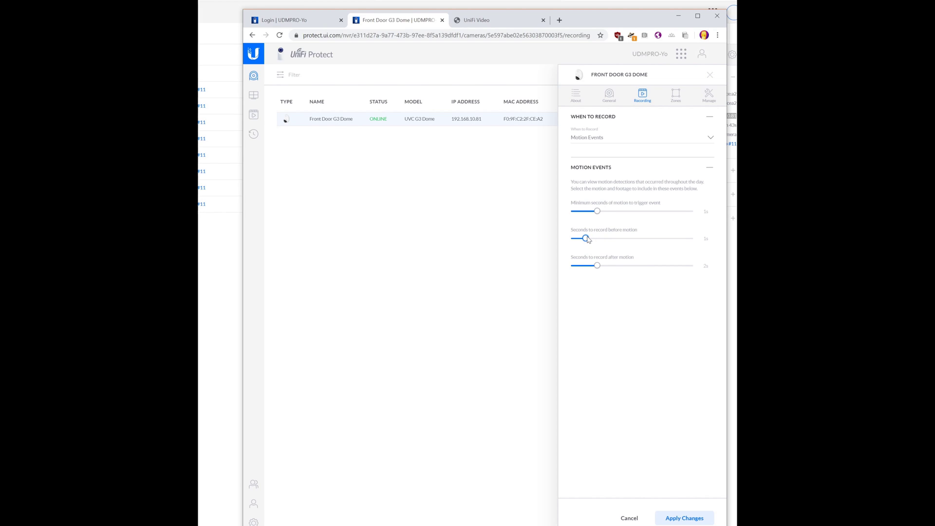
left_click_drag(586, 238, 620, 238)
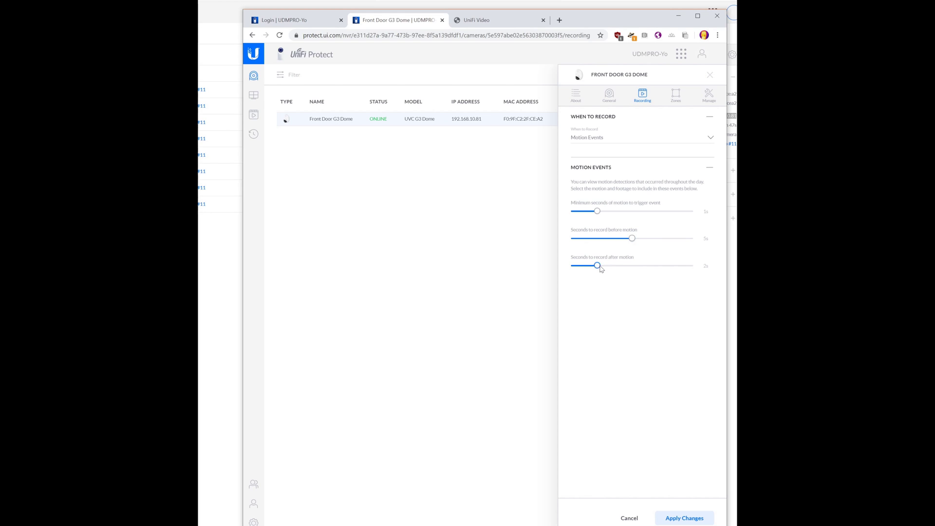
left_click_drag(597, 266, 691, 266)
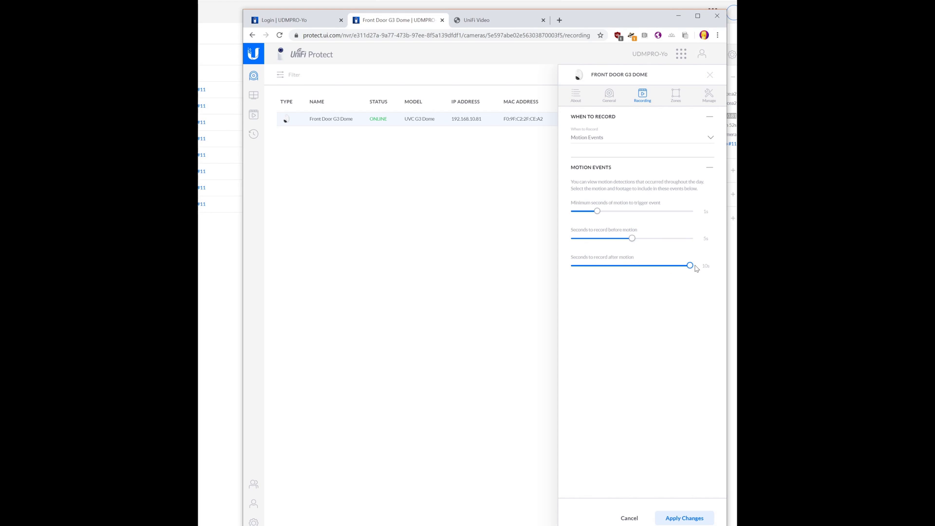
mouse_move(665, 275)
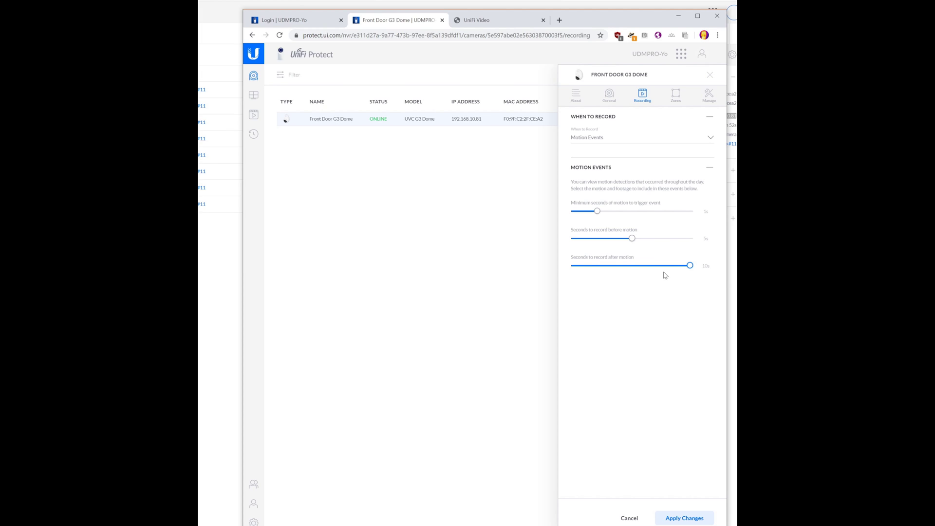
mouse_move(704, 324)
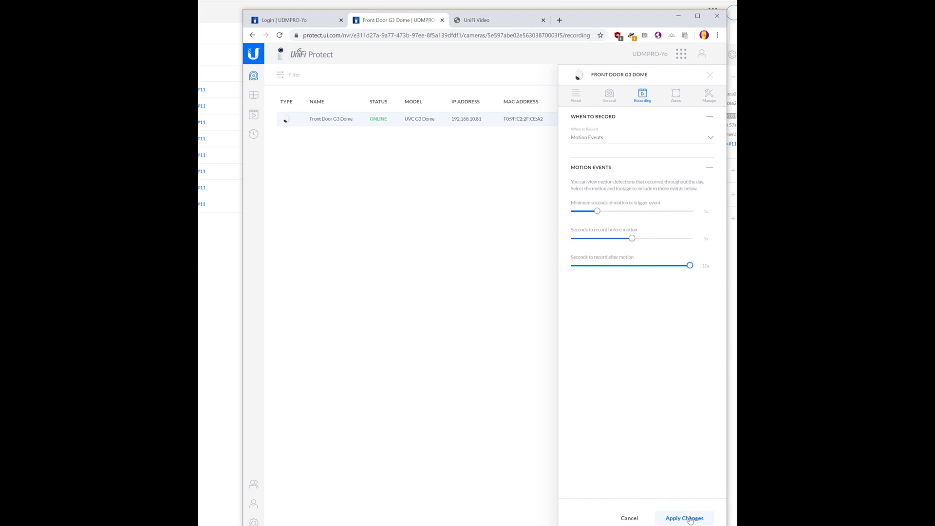
left_click(684, 518)
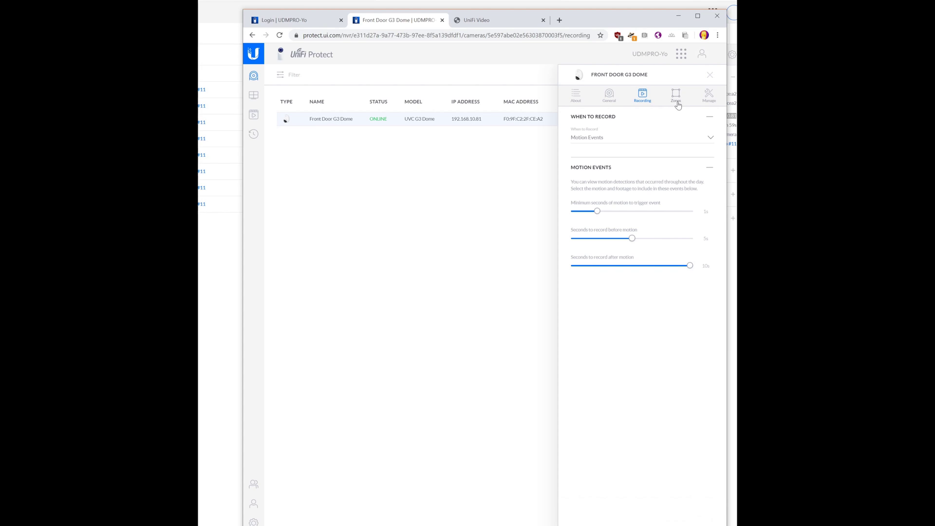
Review the dome's default full-view motion zone (sensitivity 50), then close its settings
left_click(675, 94)
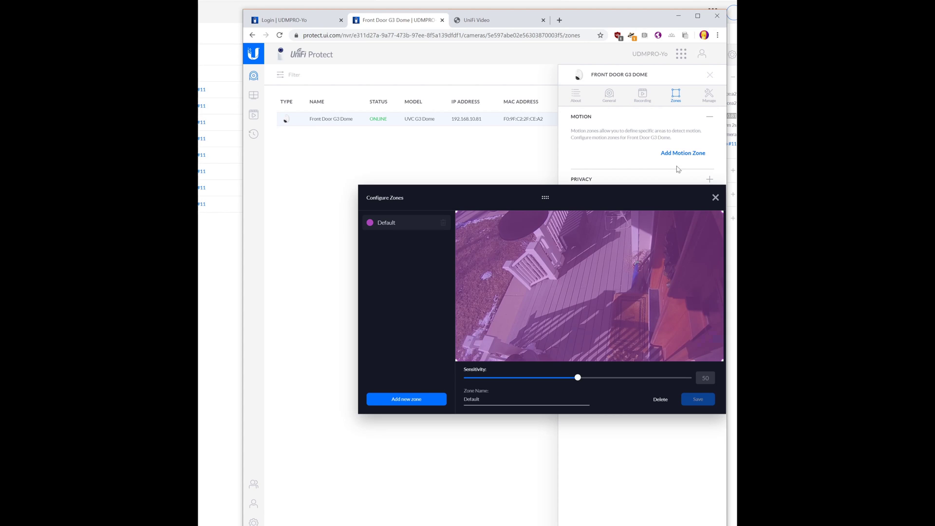
mouse_move(466, 339)
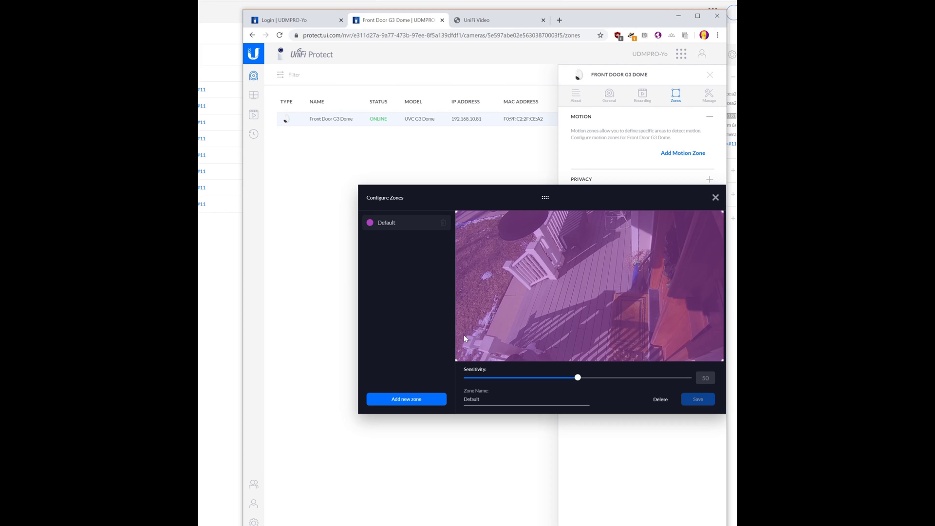
left_click(715, 197)
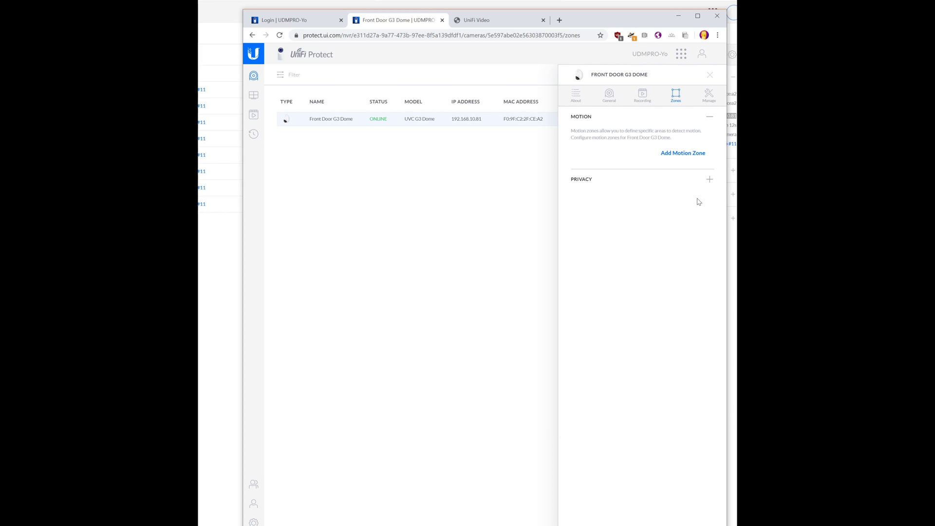
left_click(710, 74)
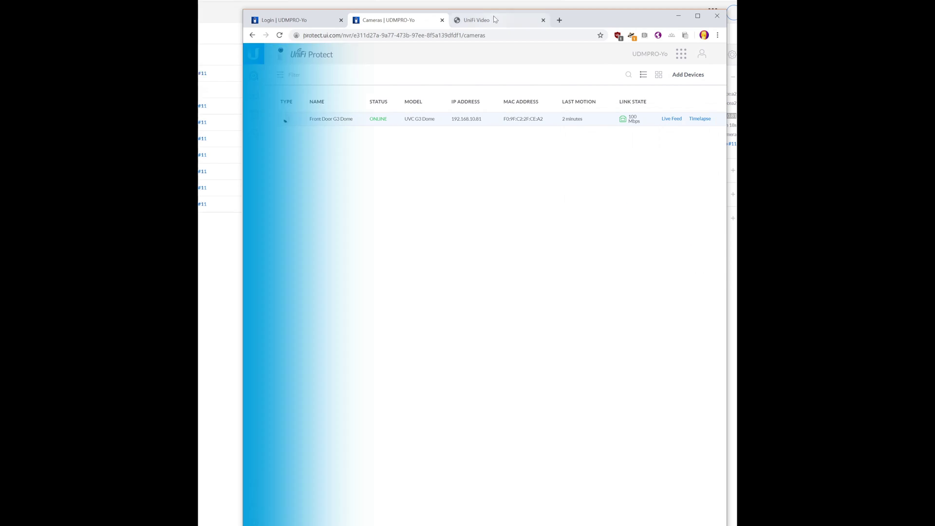
Adopt all seven discovered G3 Bullet cameras through Add Devices
left_click(476, 20)
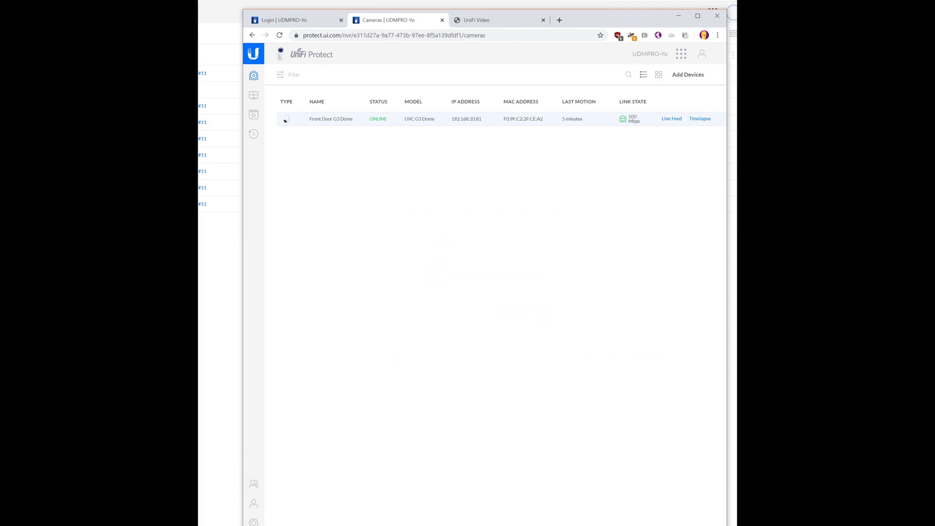
left_click(688, 75)
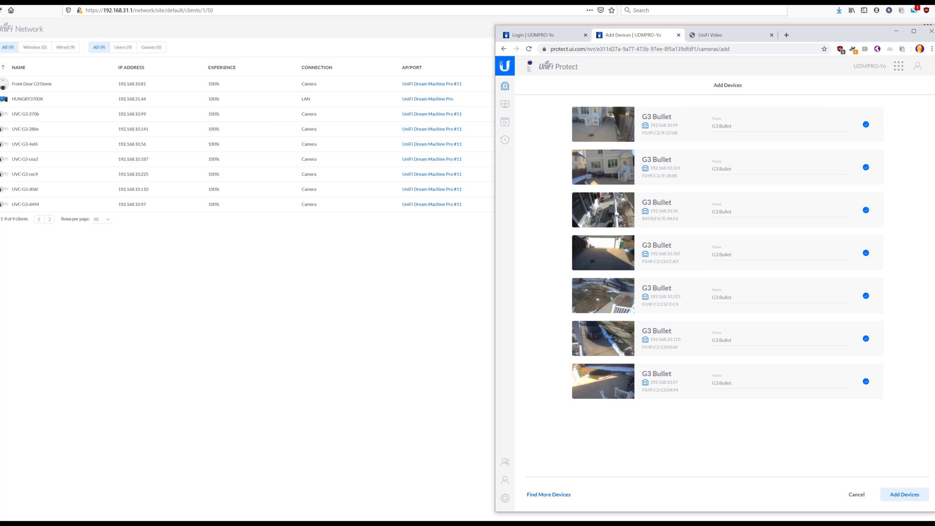
left_click(904, 495)
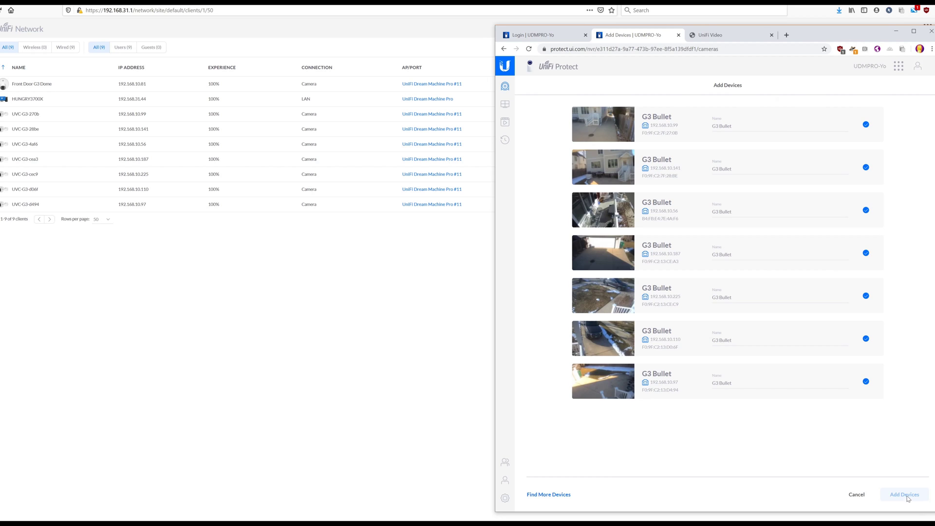
left_click(905, 495)
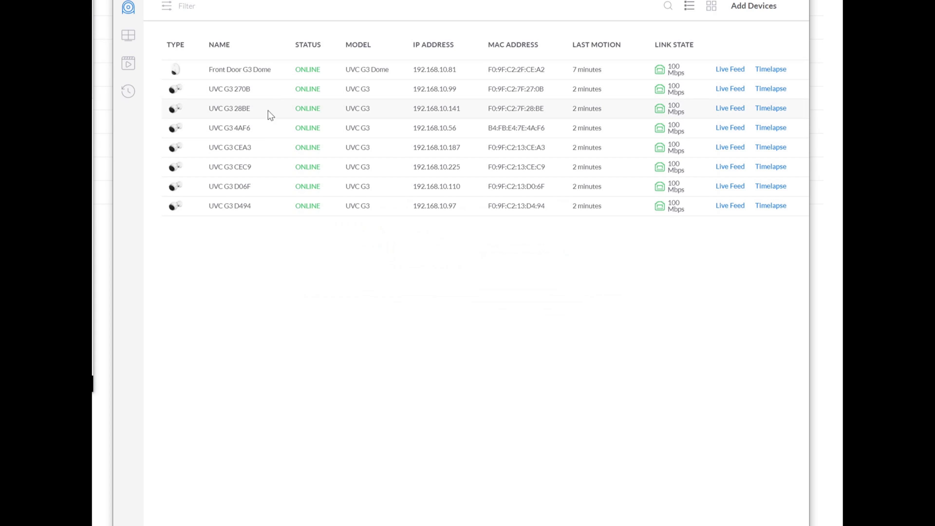
Rename UVC G3 270B to 'Back Drive' and turn its status light off
left_click(229, 89)
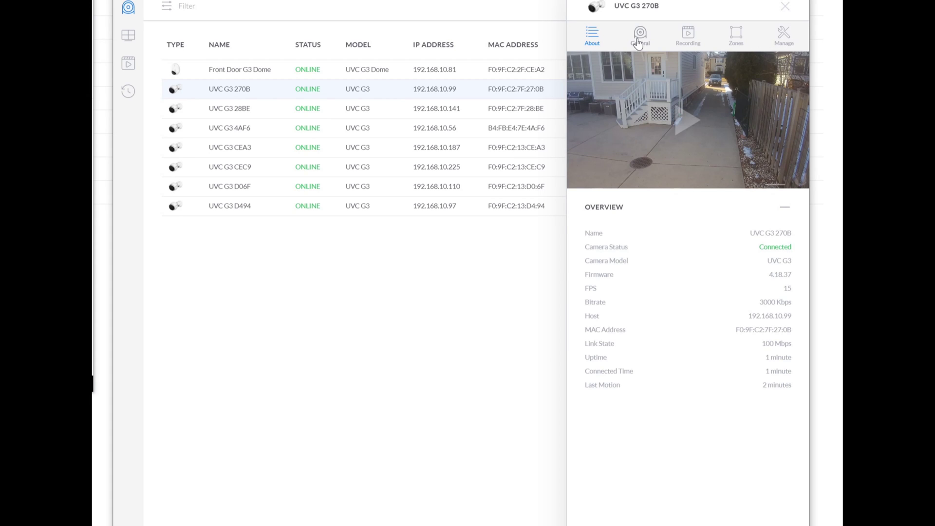
left_click(640, 34)
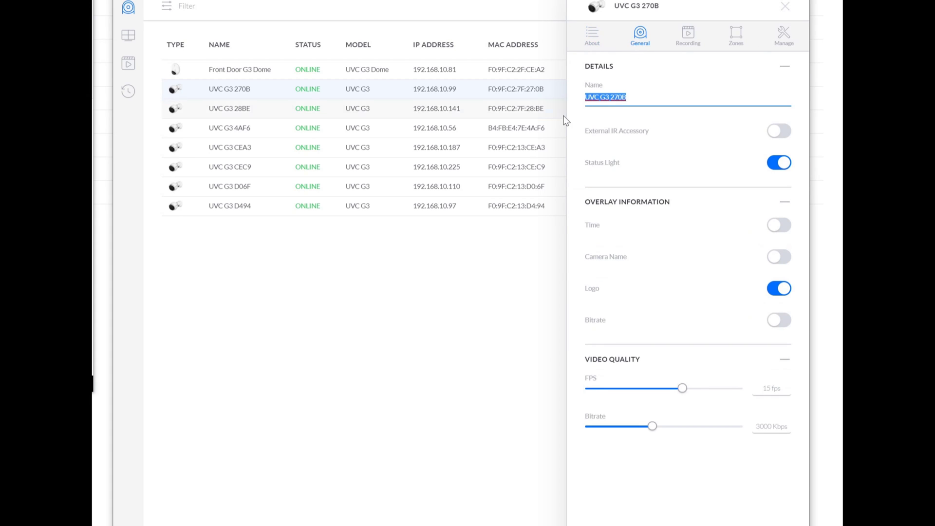
type("B")
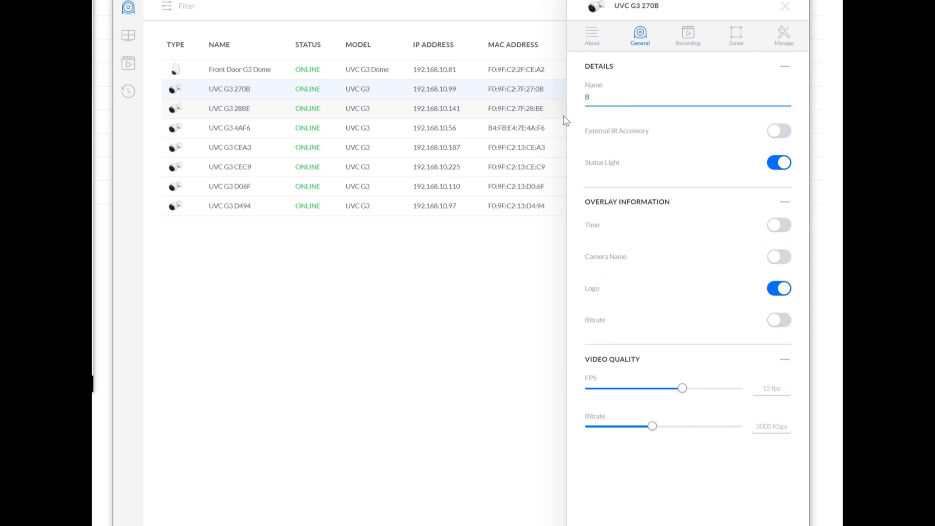
type("ack Drive")
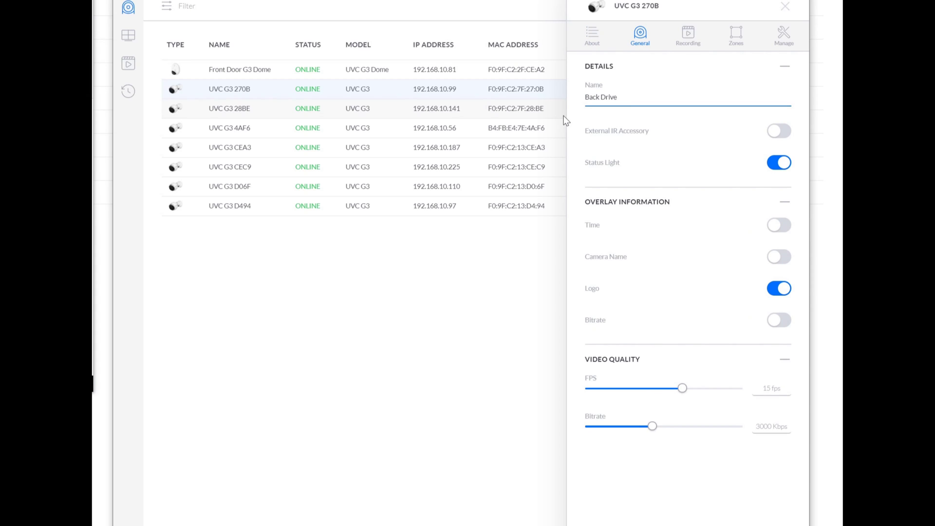
left_click(779, 163)
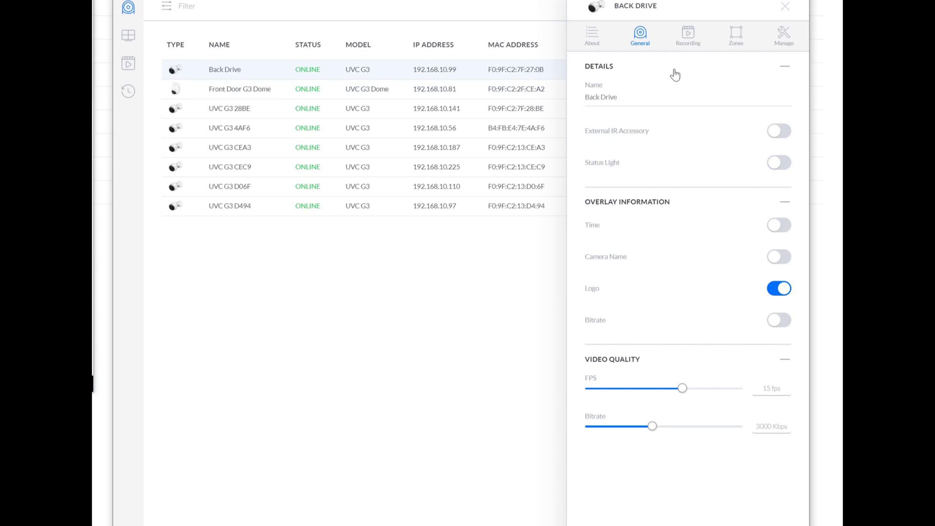
mouse_move(738, 50)
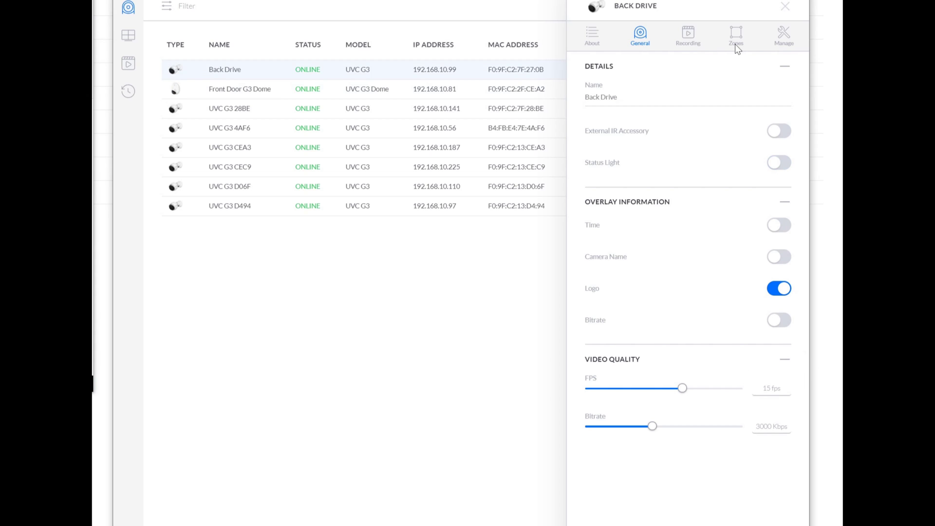
Drag Back Drive's motion zone corner inward to exclude the right-side fence
left_click(736, 35)
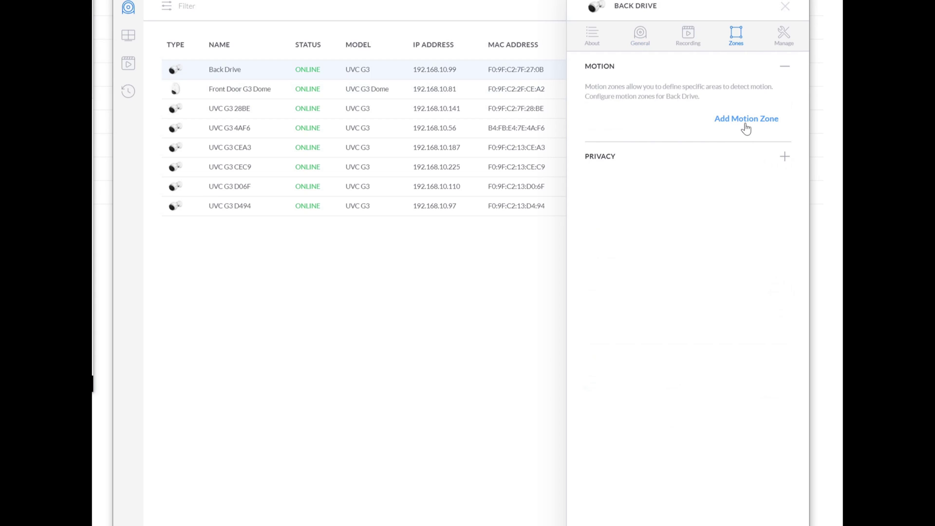
mouse_move(743, 127)
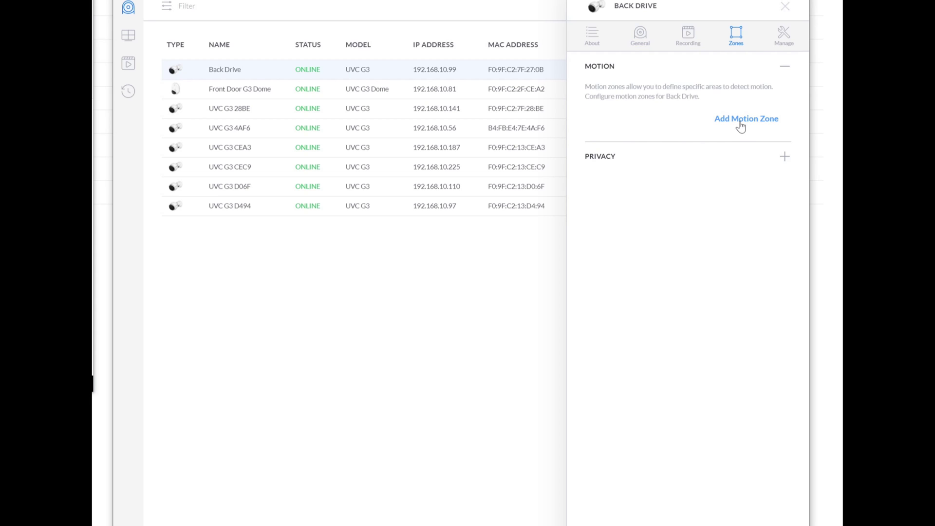
left_click(747, 117)
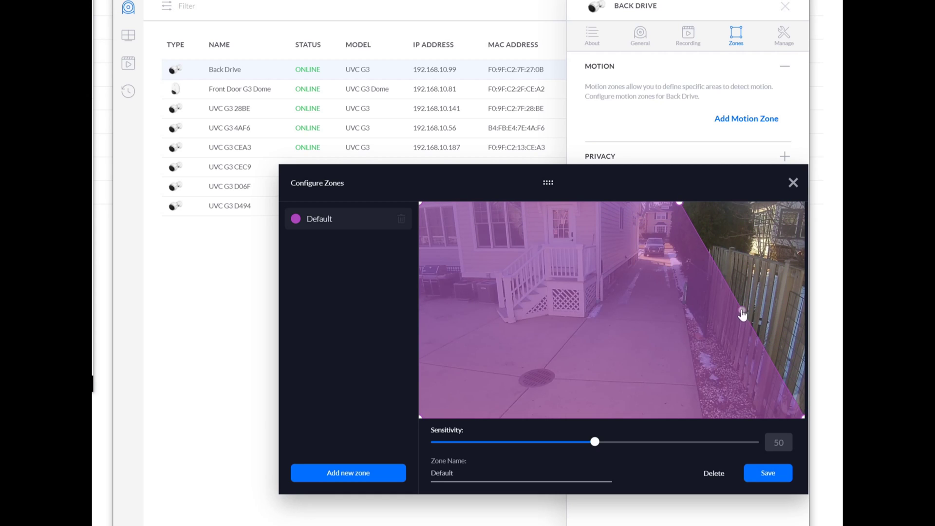
left_click_drag(743, 314, 759, 341)
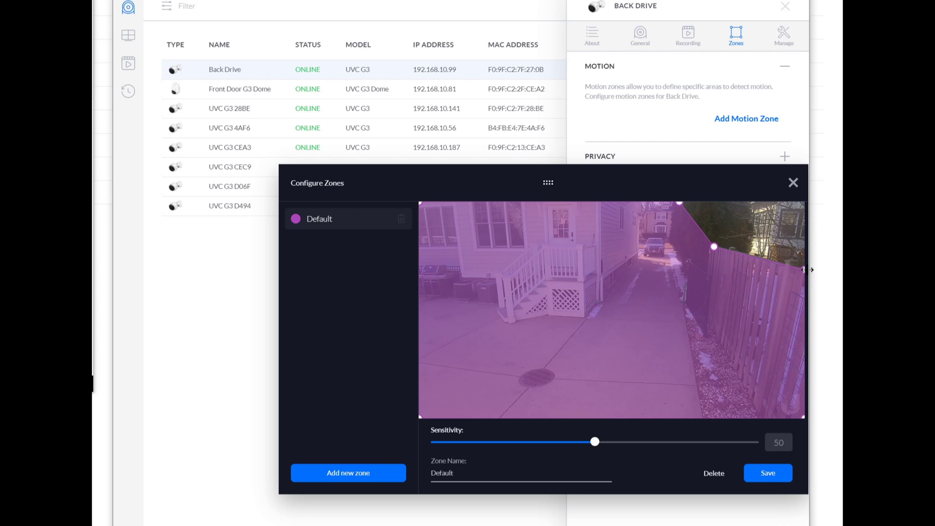
mouse_move(839, 389)
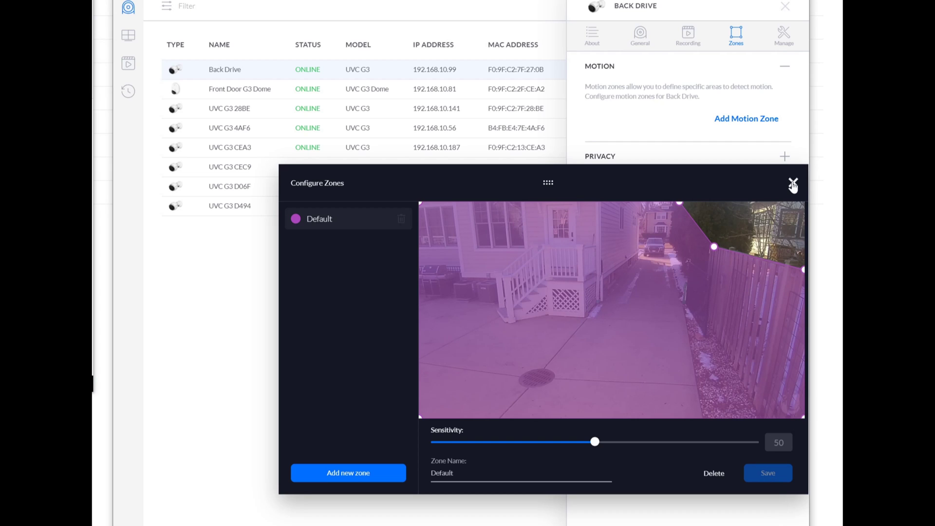
left_click(792, 183)
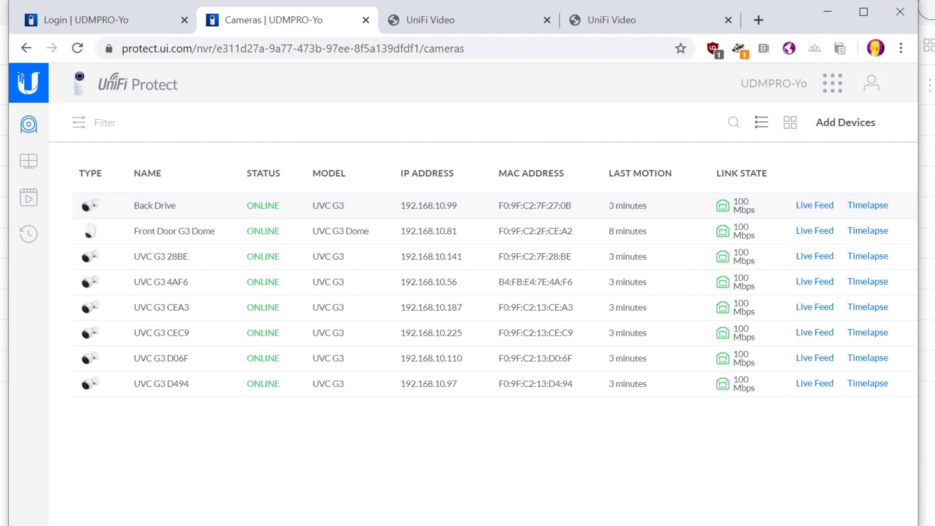
Set Back Drive to Motion Events with 1.5 s trigger, 5 s before, 10 s after, and apply
left_click(154, 205)
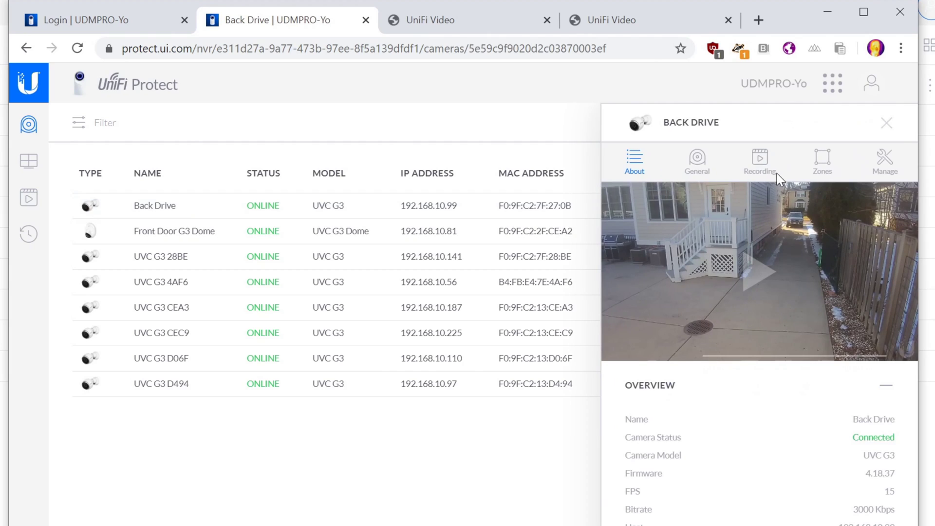
left_click(759, 160)
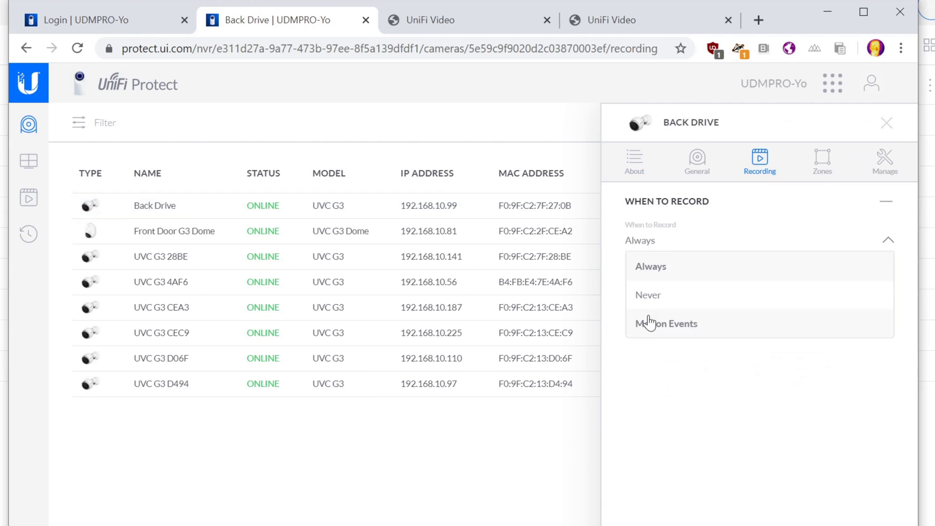
left_click(666, 323)
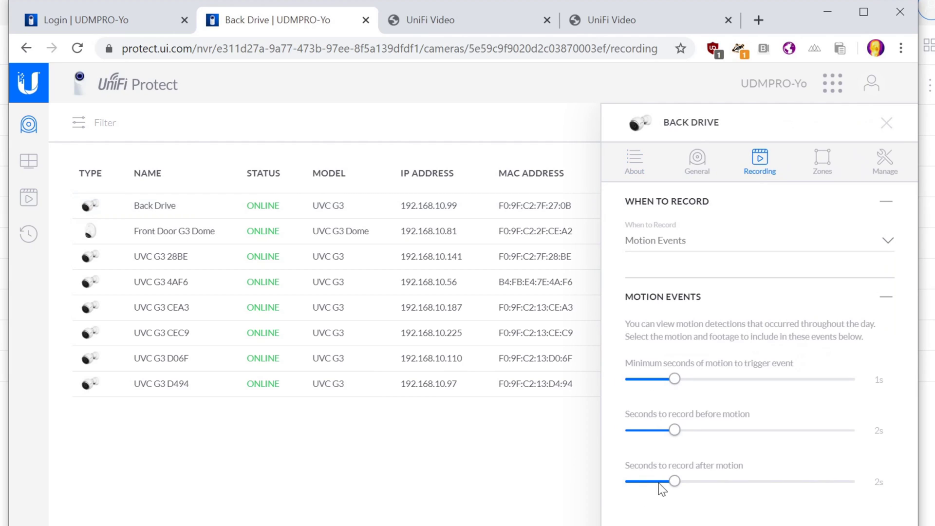
left_click_drag(675, 482, 849, 482)
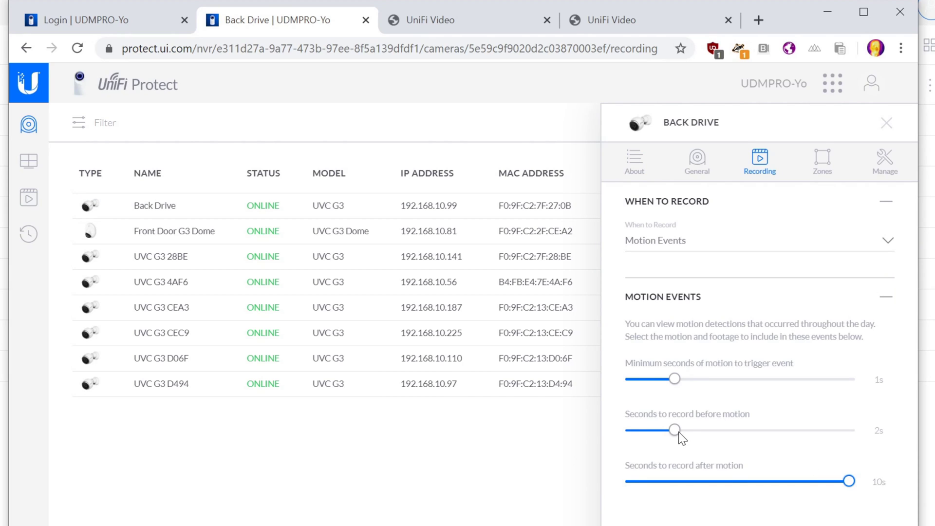
left_click_drag(675, 429, 740, 430)
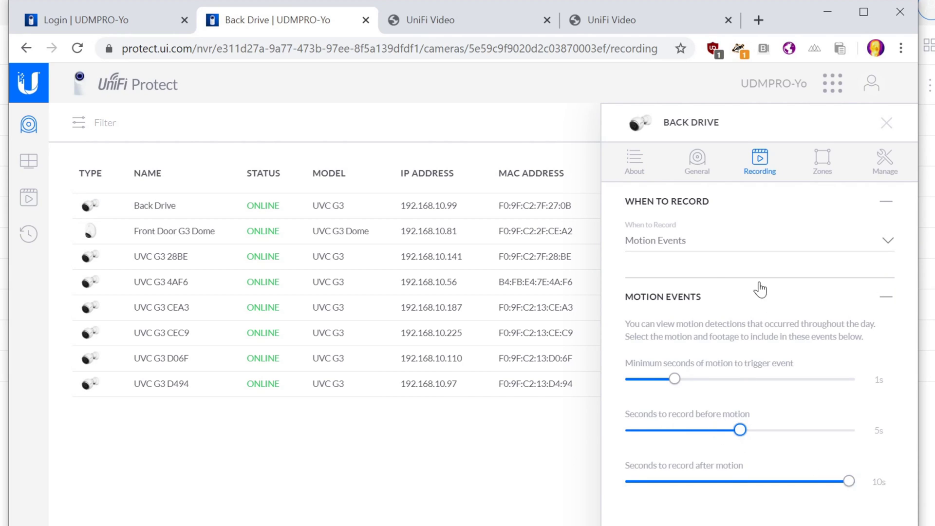
left_click_drag(673, 378, 697, 378)
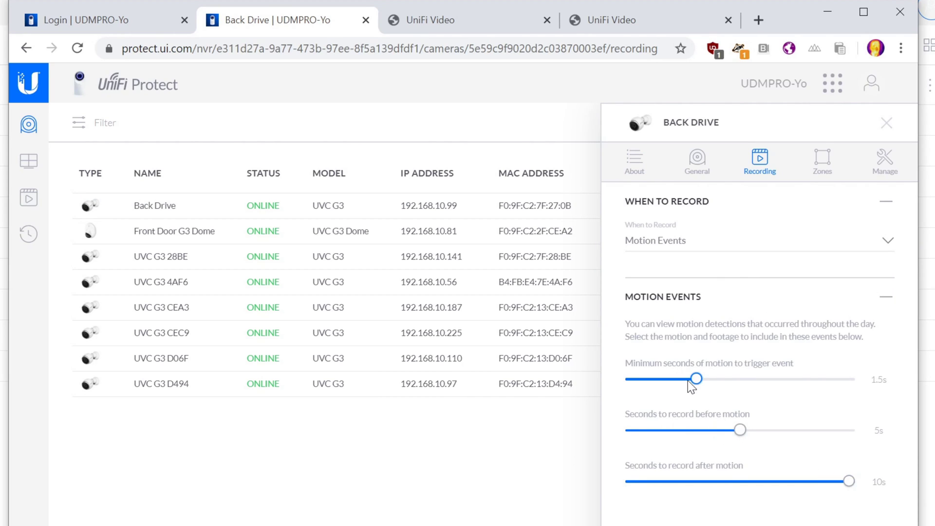
left_click(887, 123)
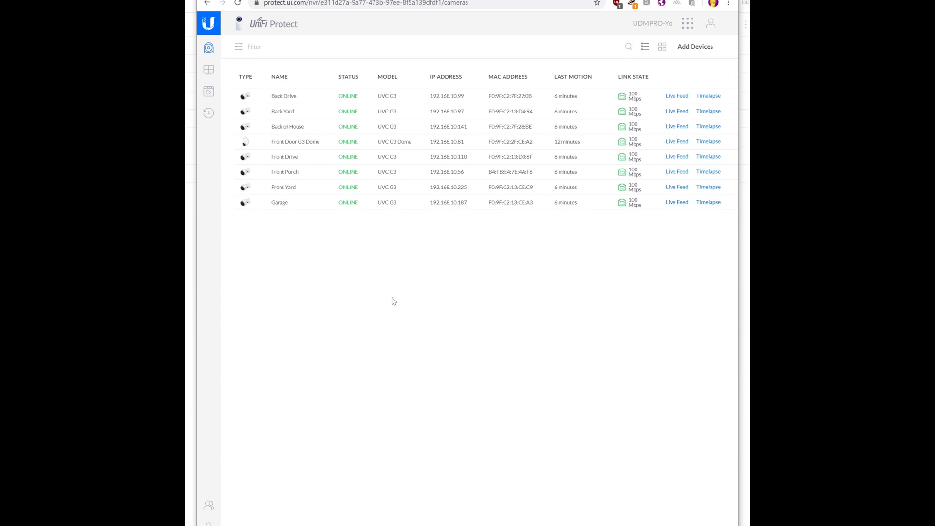